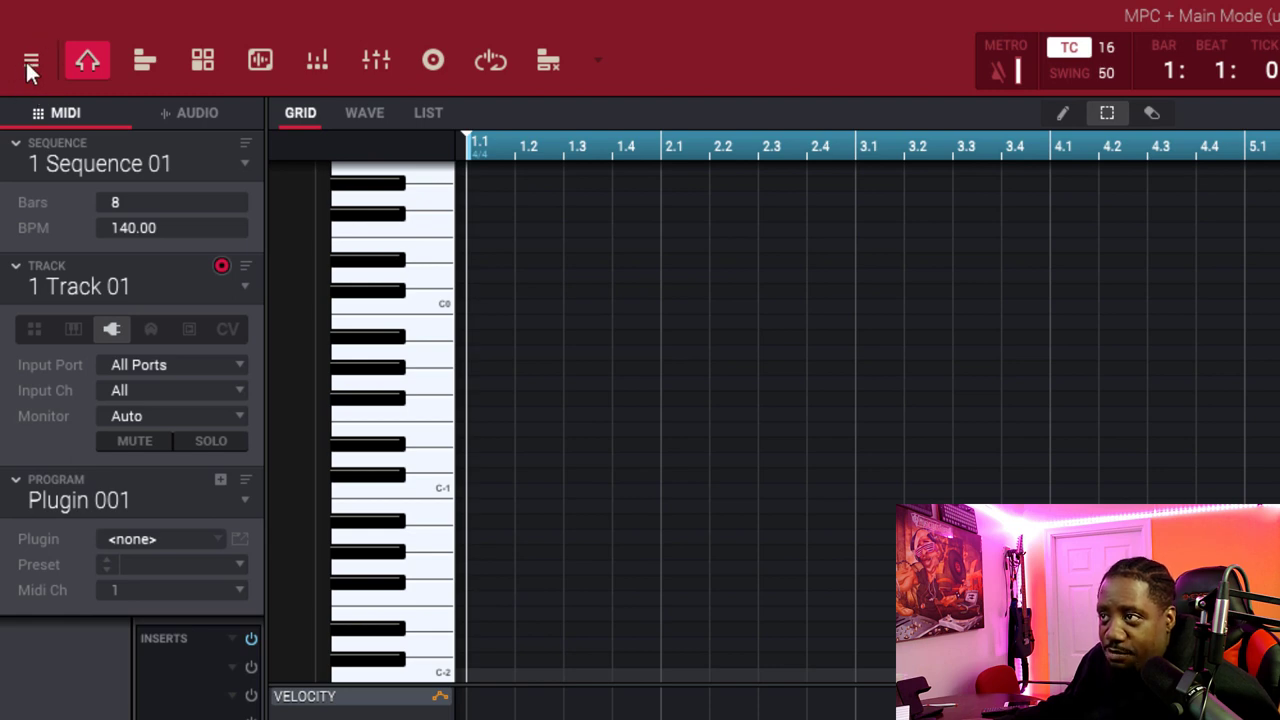
Step: Choose Advanced under View > Workspace in the main menu
{"action": "left_click", "coordinate": [30, 60]}
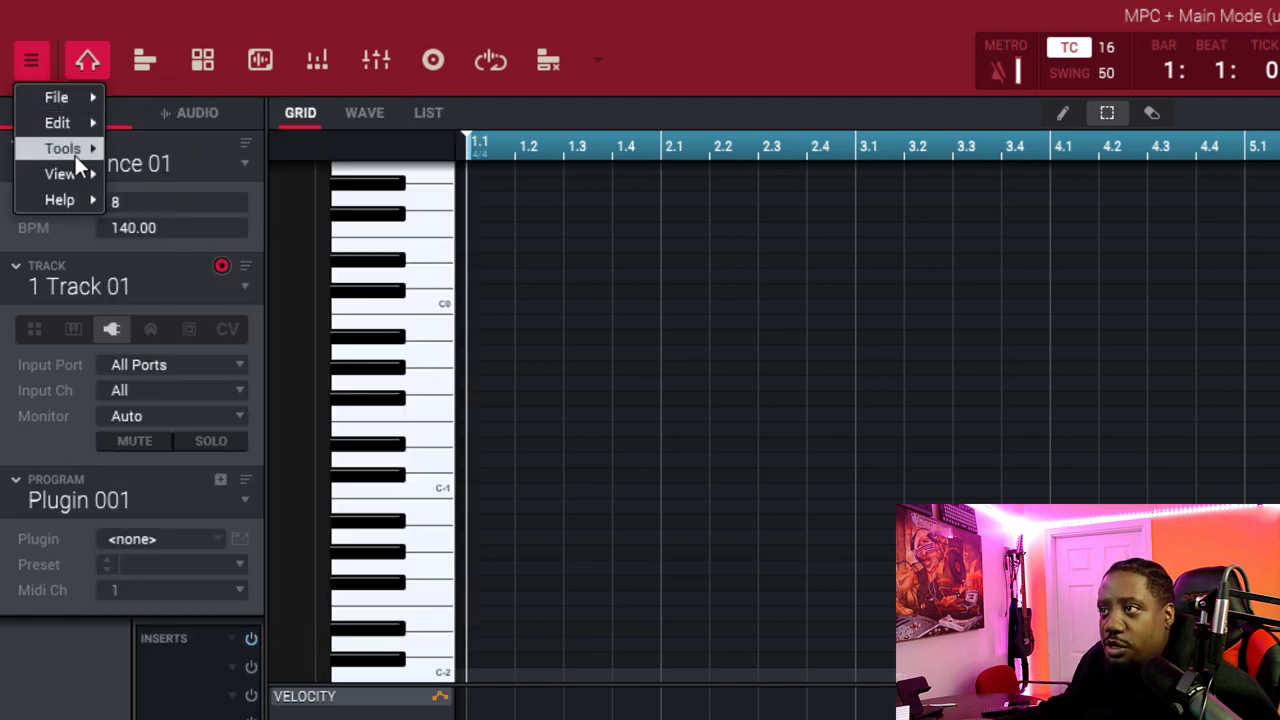
{"action": "left_click", "coordinate": [60, 173]}
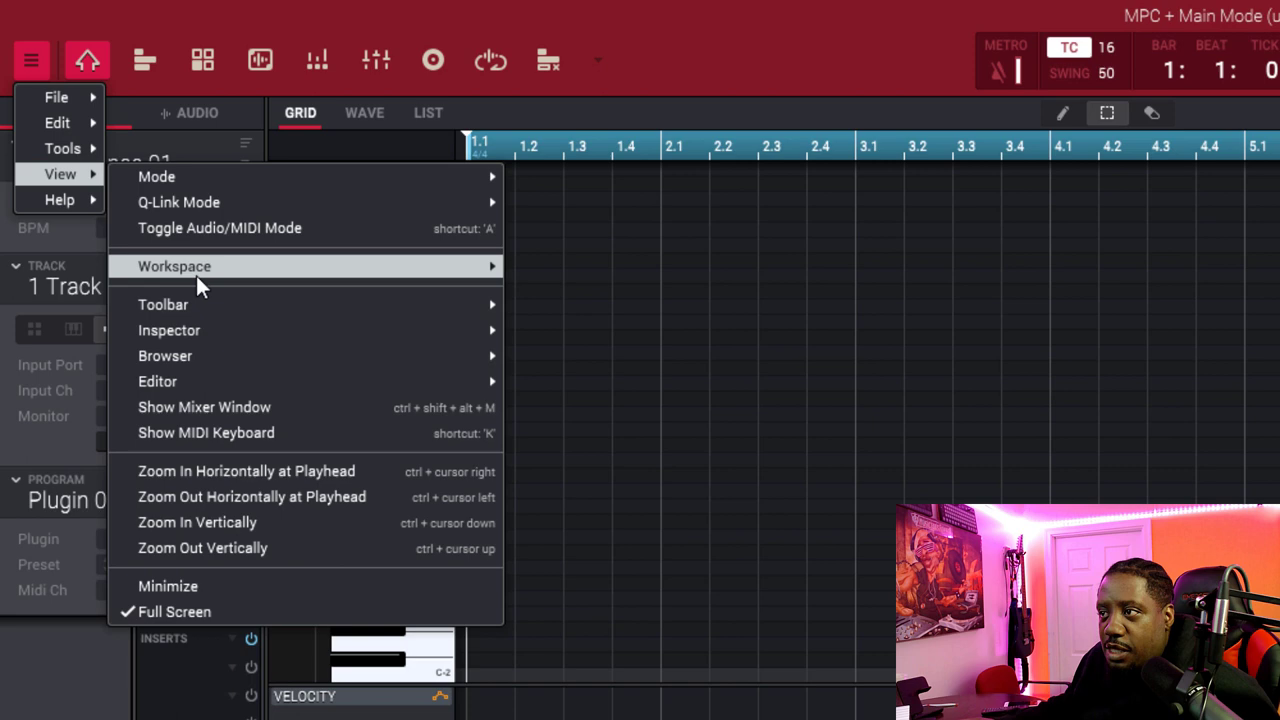
{"action": "mouse_move", "coordinate": [174, 265]}
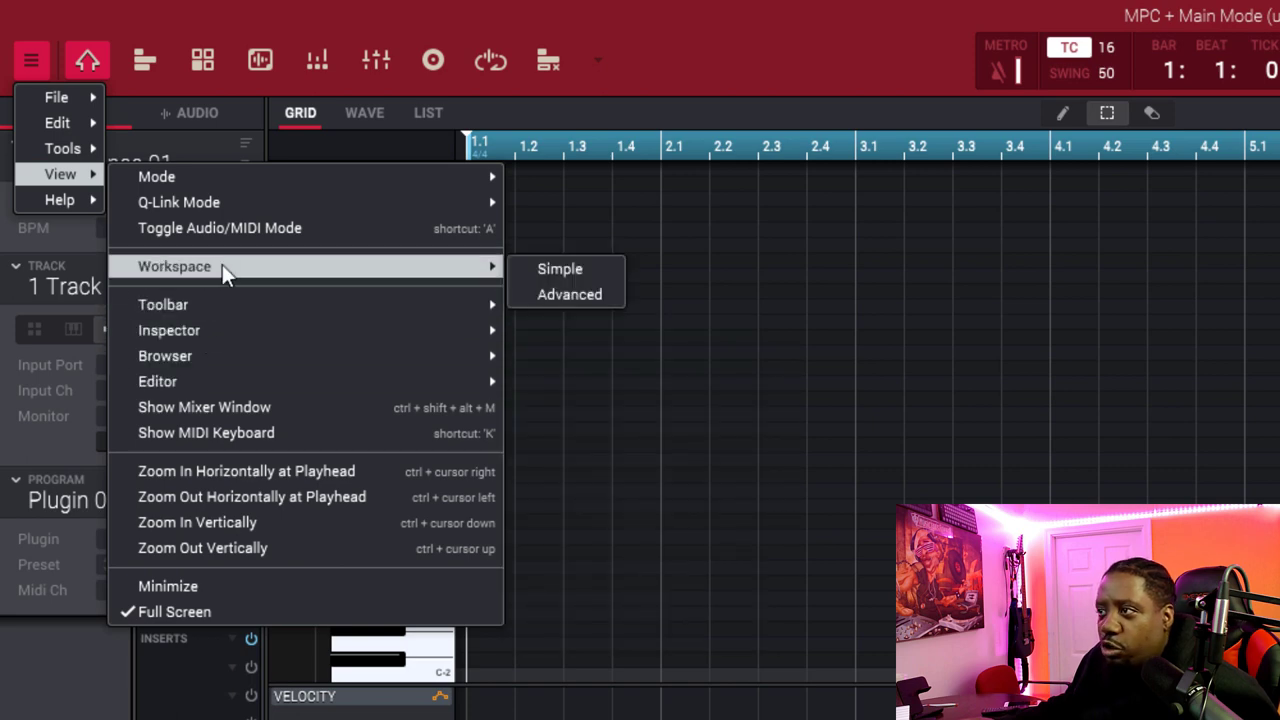
{"action": "mouse_move", "coordinate": [569, 294]}
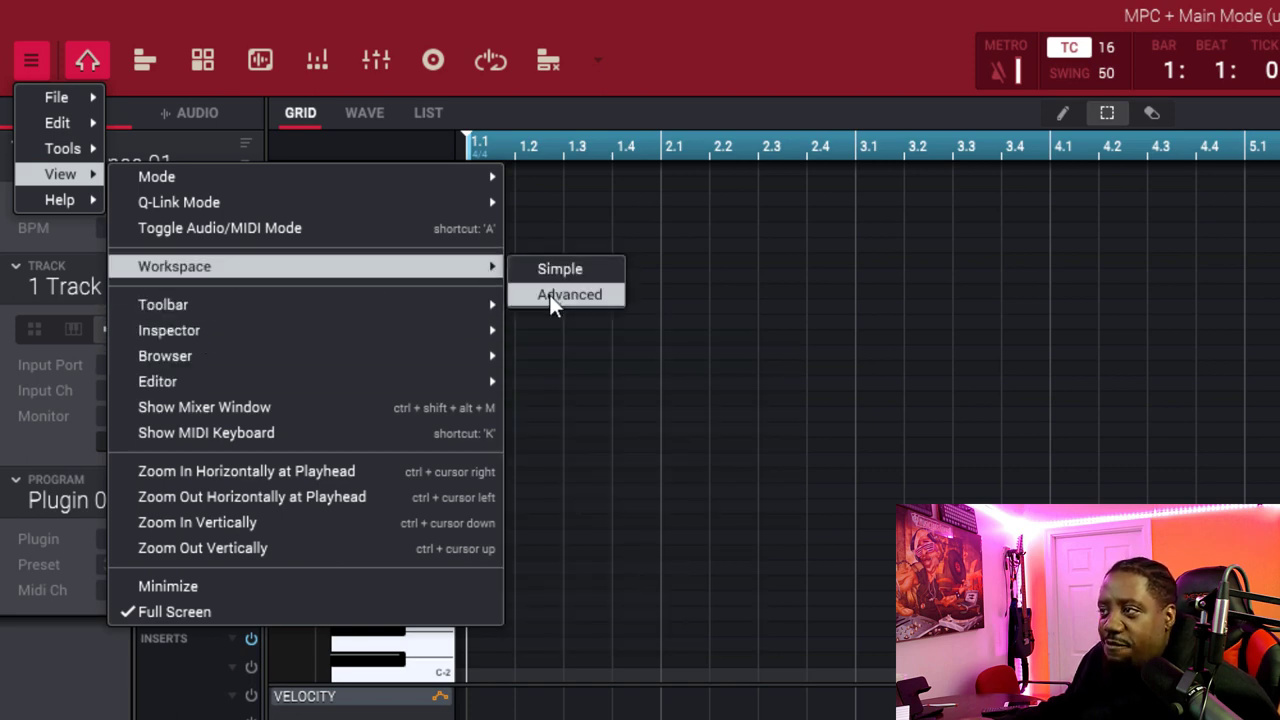
{"action": "left_click", "coordinate": [570, 294]}
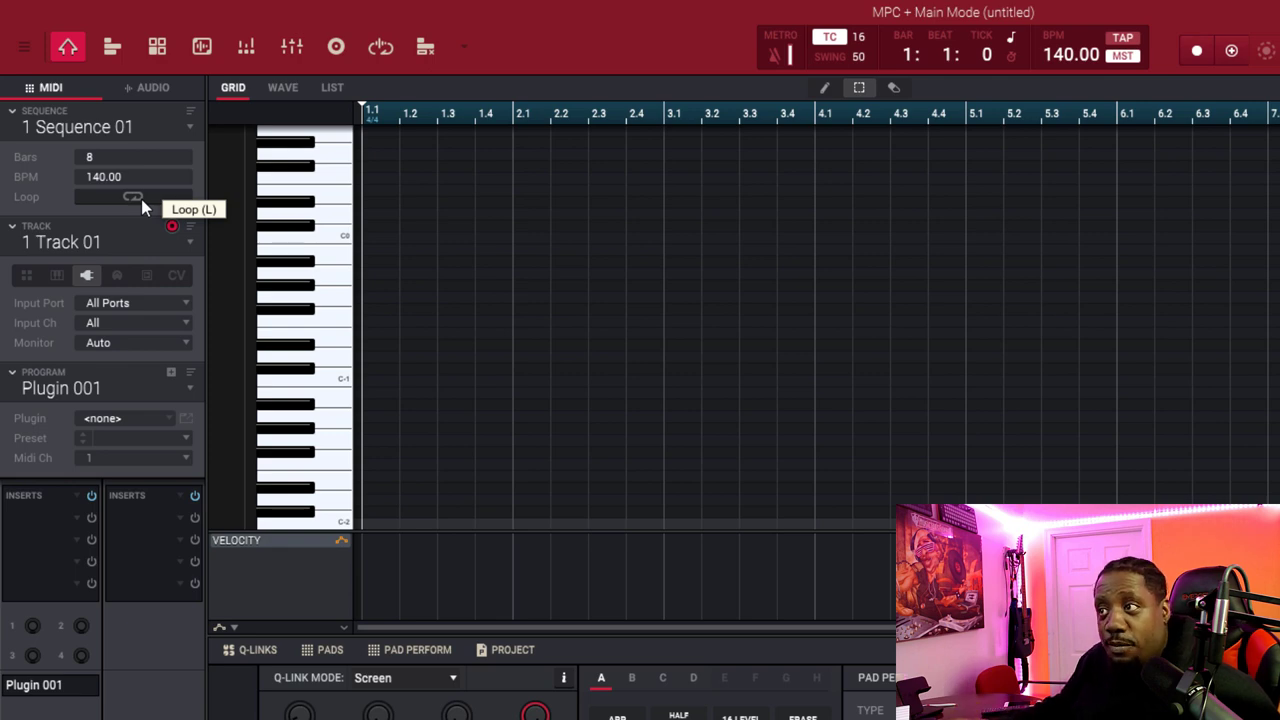
Step: Toggle sequence Loop, close the plugin list, and reopen Plugin 001's plugin browser
{"action": "left_click", "coordinate": [133, 196]}
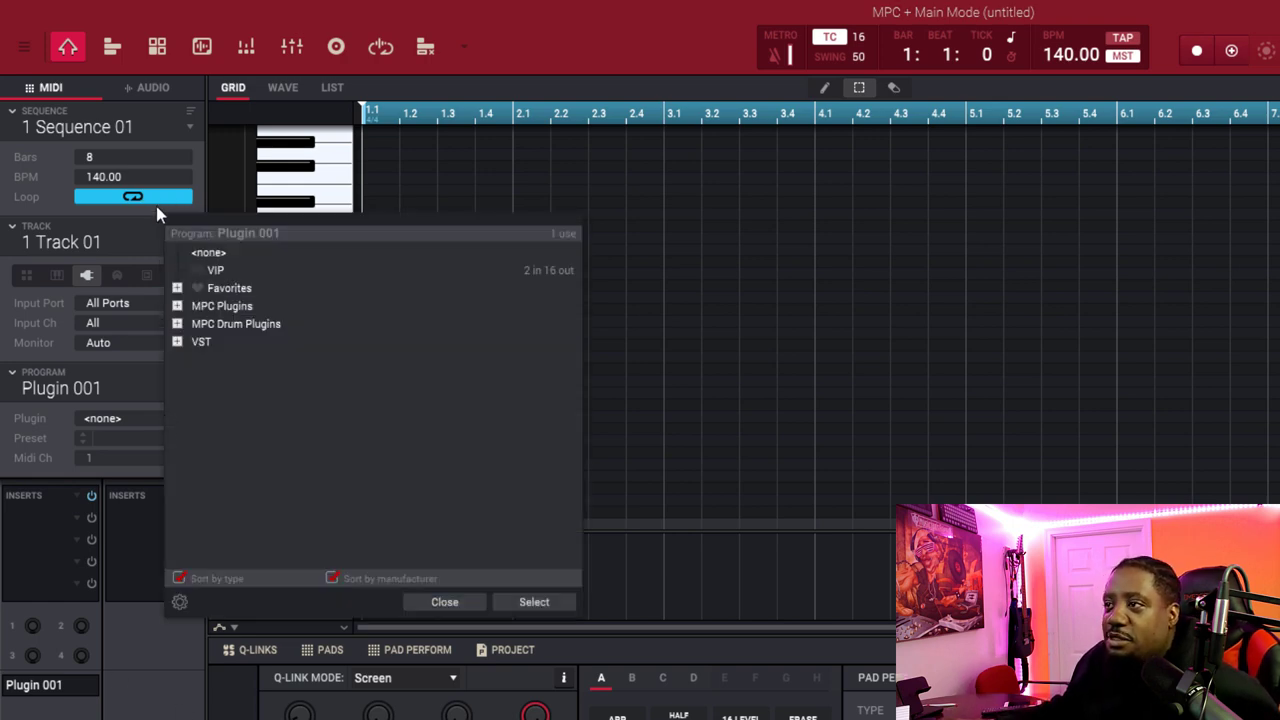
{"action": "left_click", "coordinate": [444, 601]}
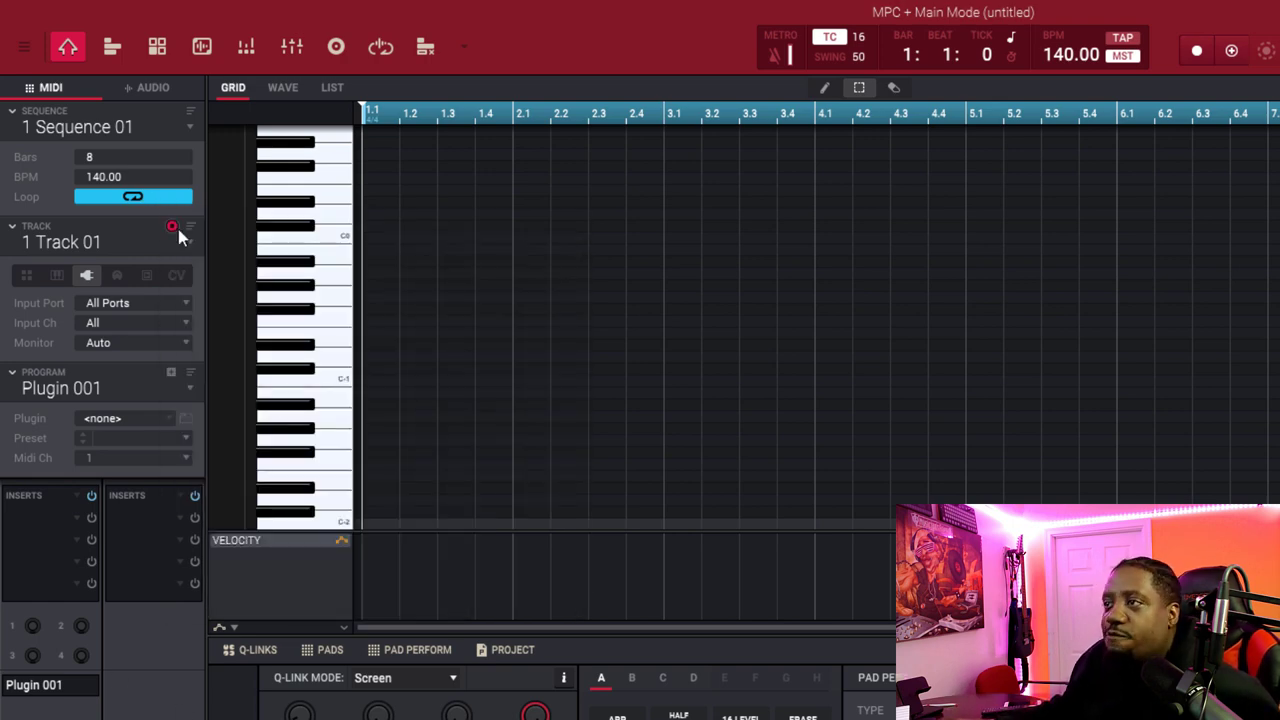
{"action": "left_click", "coordinate": [133, 196]}
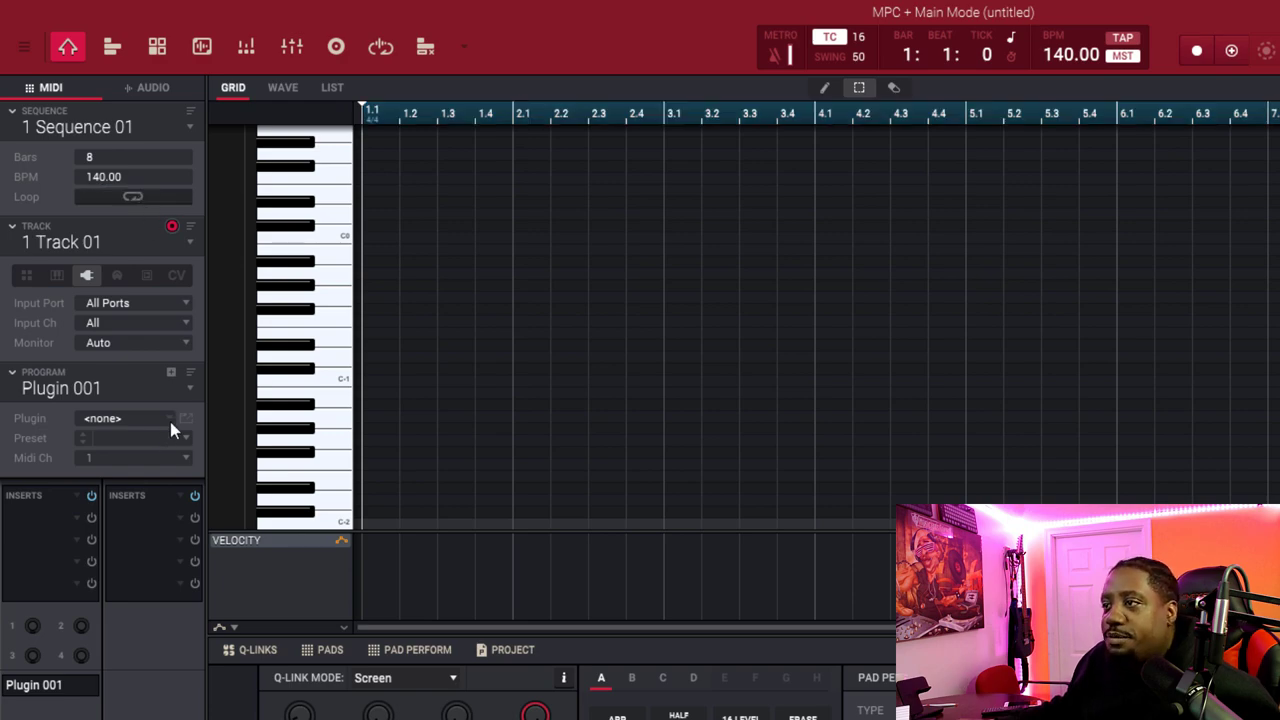
{"action": "left_click", "coordinate": [130, 418]}
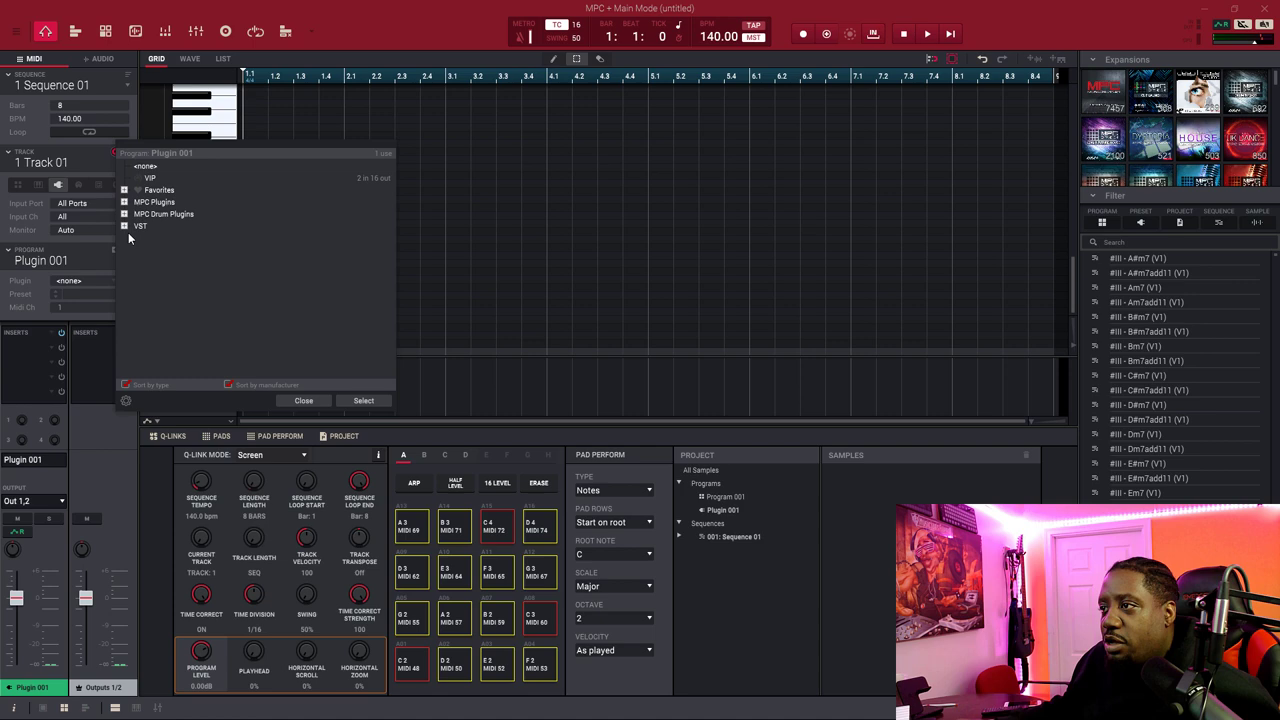
Step: Load Mini Grand from MPC Plugins with 01 Real Piano and record a chord progression
{"action": "left_click", "coordinate": [303, 400]}
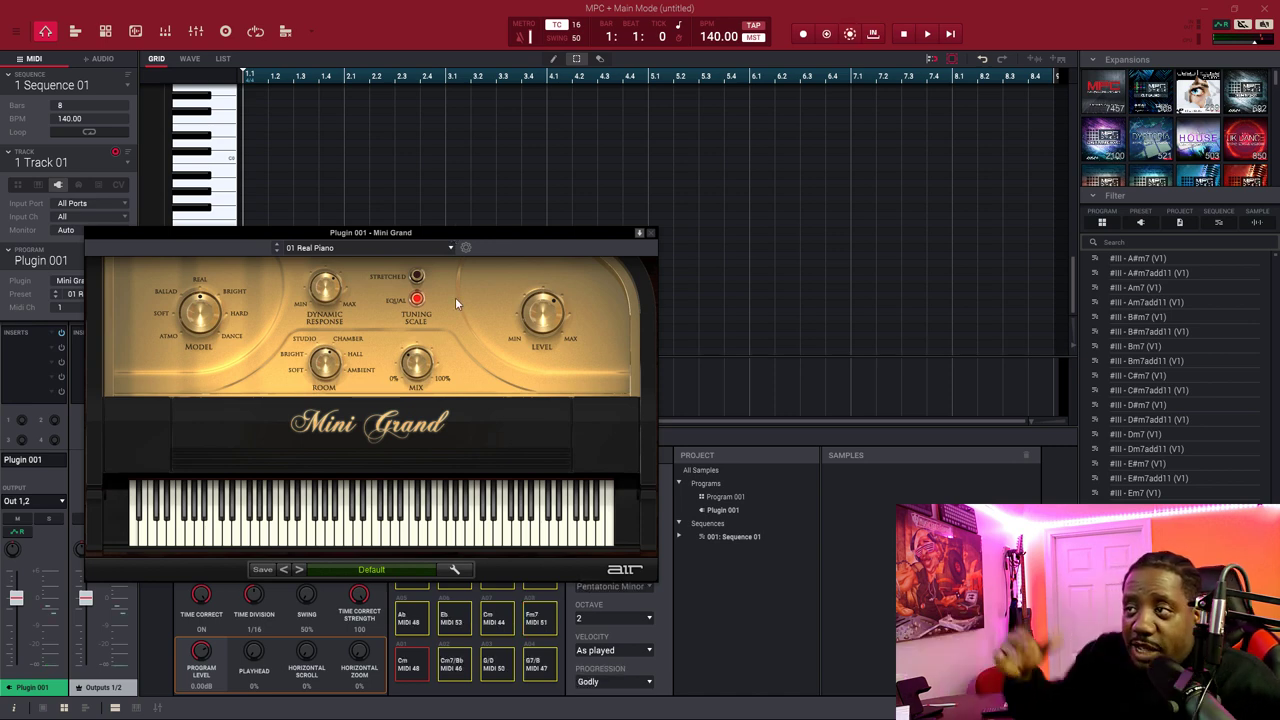
{"action": "mouse_move", "coordinate": [94, 173]}
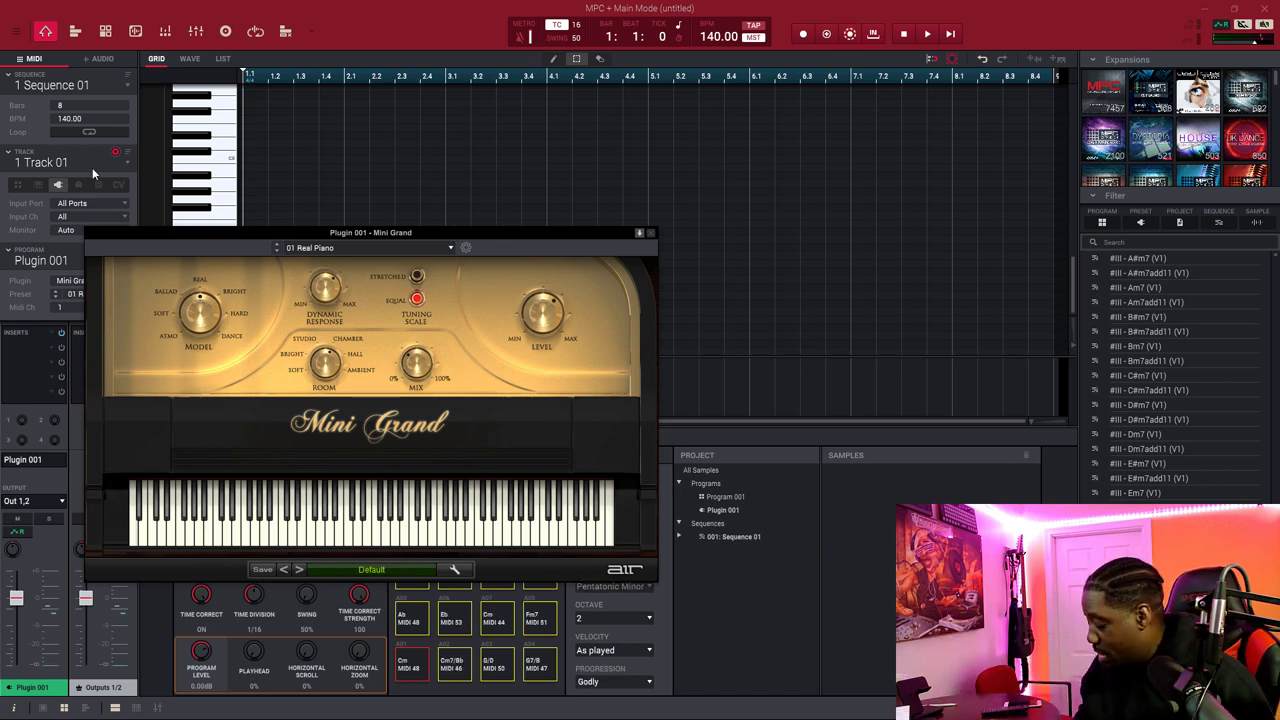
{"action": "left_click", "coordinate": [926, 33]}
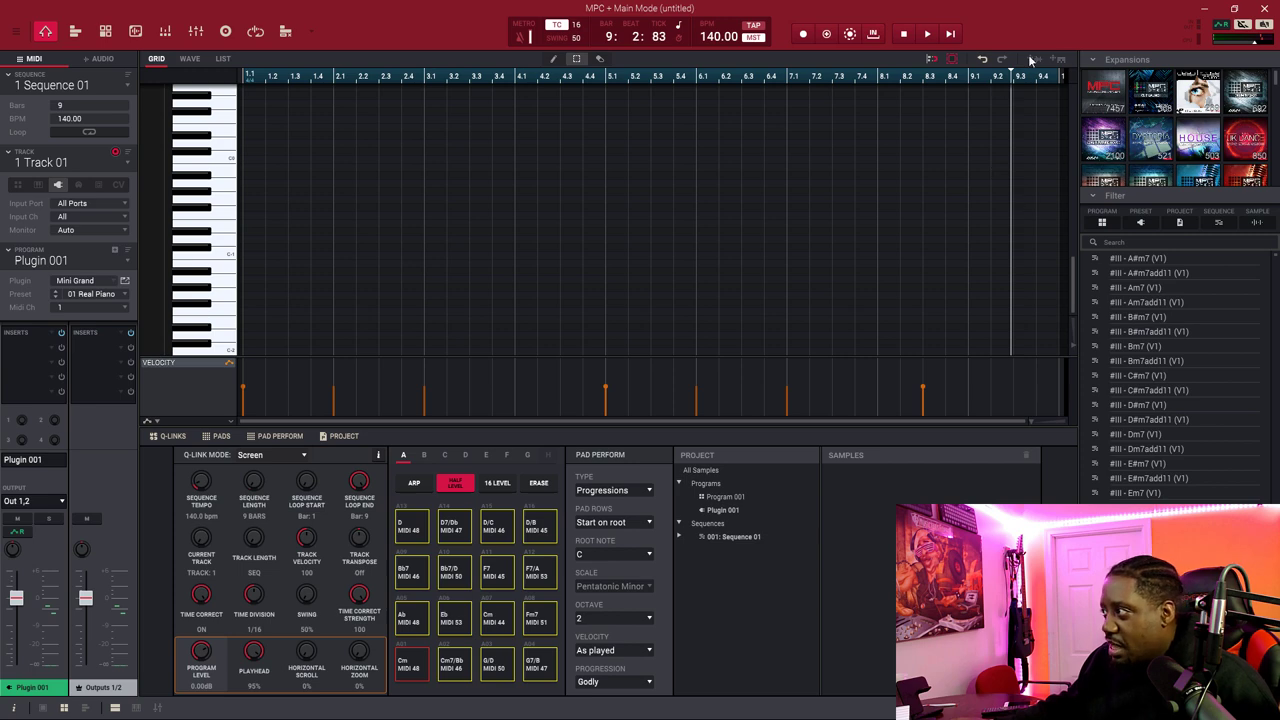
{"action": "mouse_move", "coordinate": [1075, 85]}
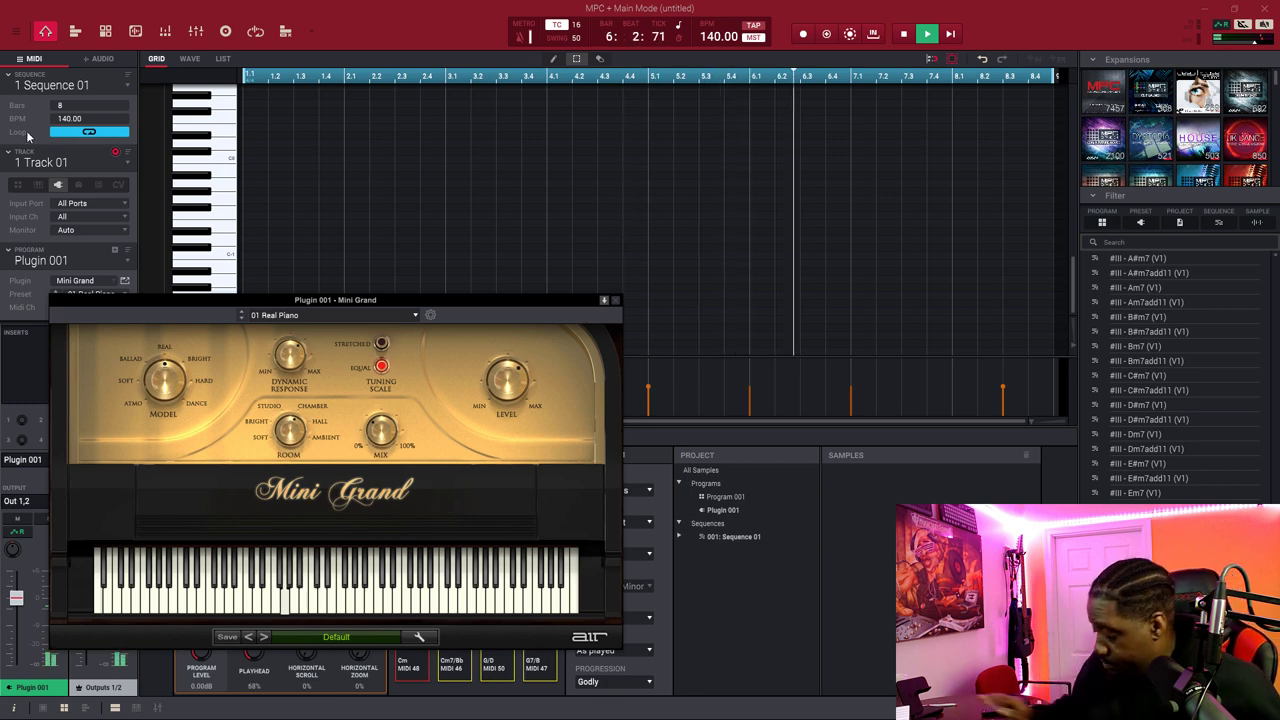
Step: Enable Loop on the 8-bar Sequence 01 and play the Mini Grand chords
{"action": "left_click", "coordinate": [902, 33]}
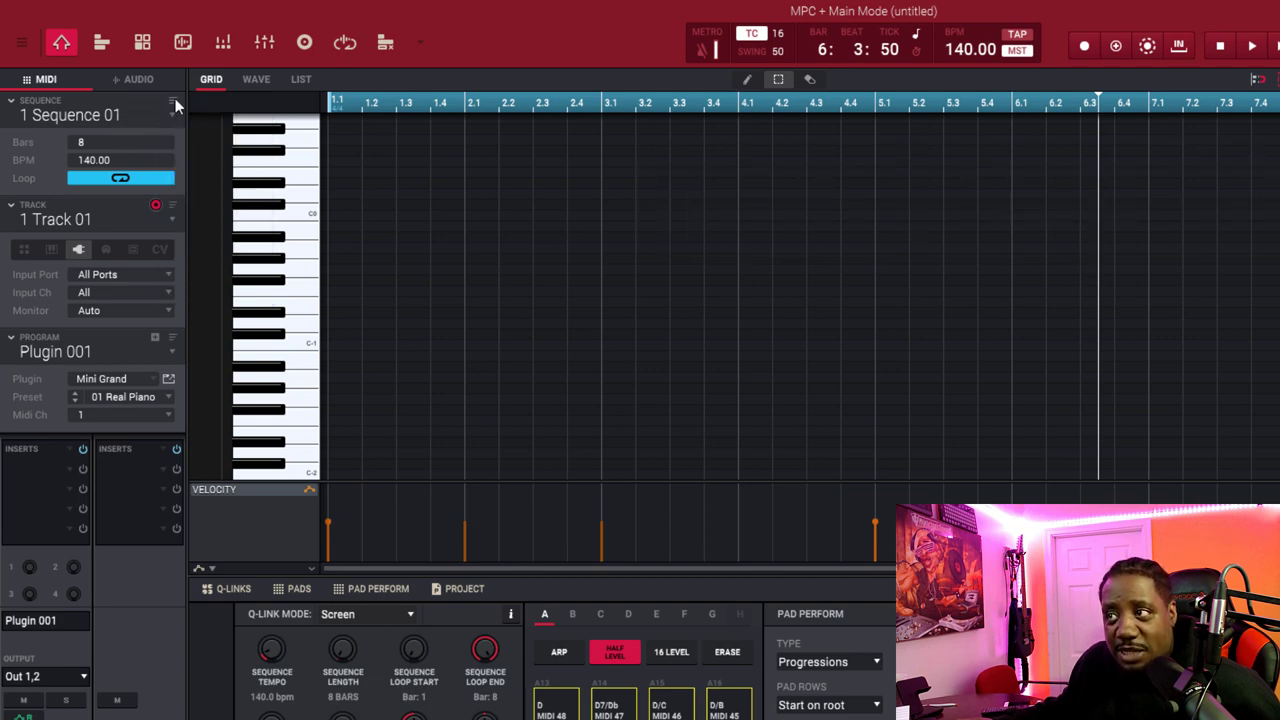
Step: Stop playback and switch to Audio mode showing 1 Audio 001's Bounce - Track 01(69) region
{"action": "left_click", "coordinate": [173, 103]}
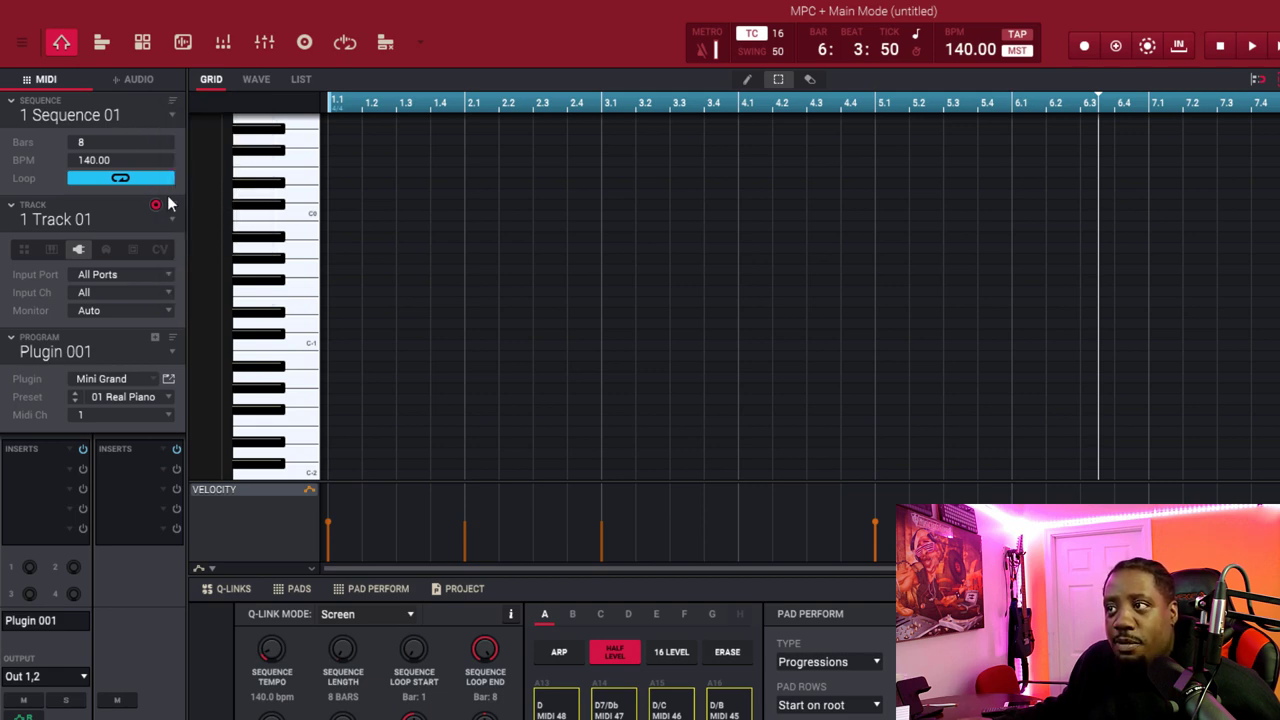
{"action": "mouse_move", "coordinate": [172, 207]}
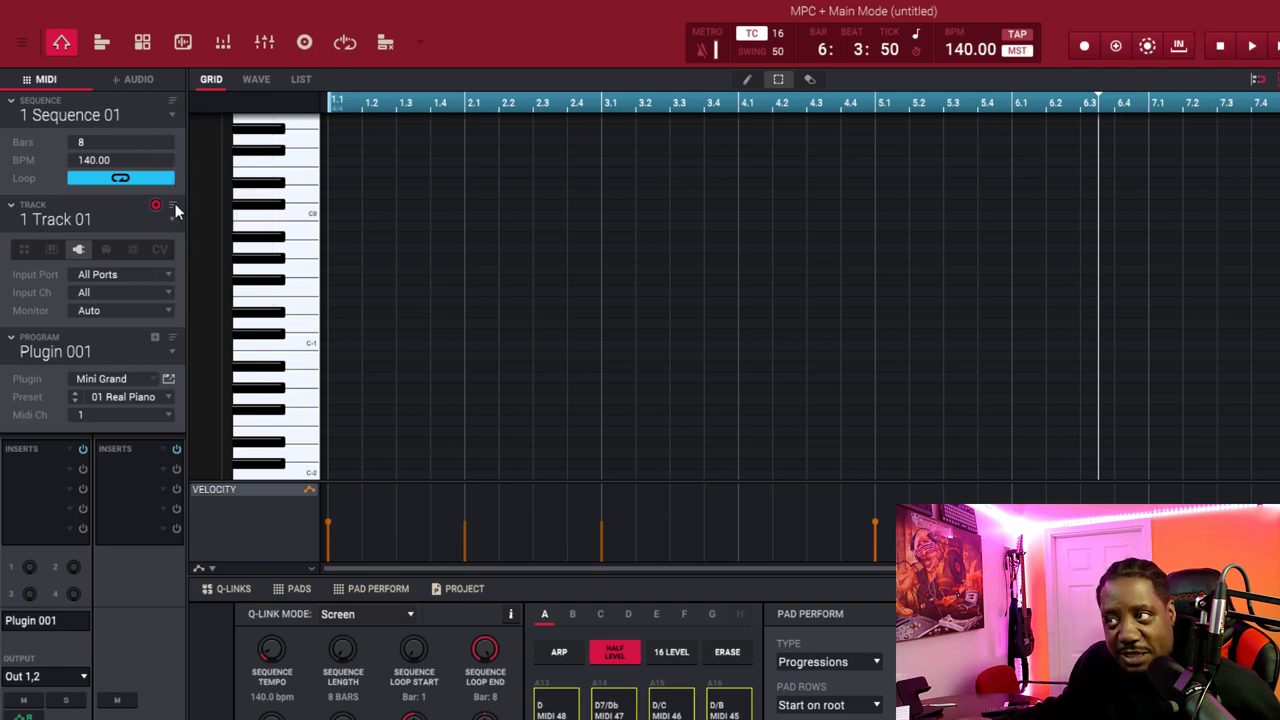
{"action": "left_click", "coordinate": [172, 204]}
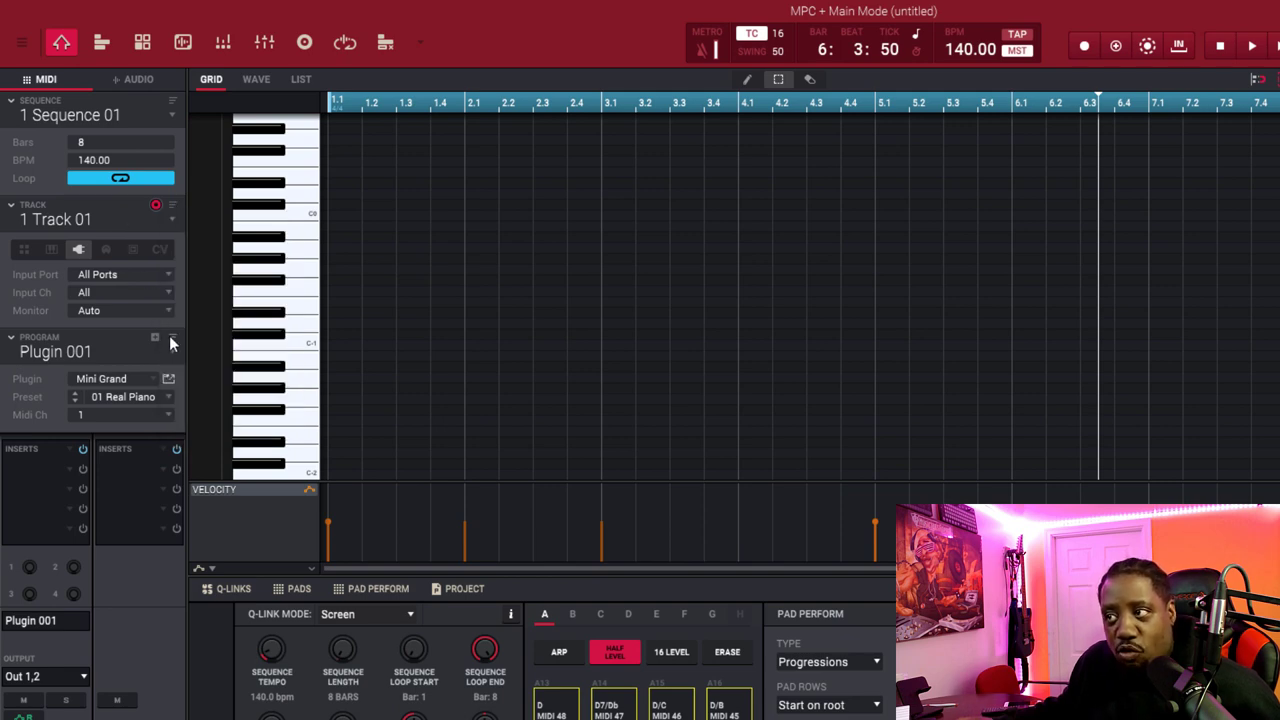
{"action": "left_click", "coordinate": [155, 337]}
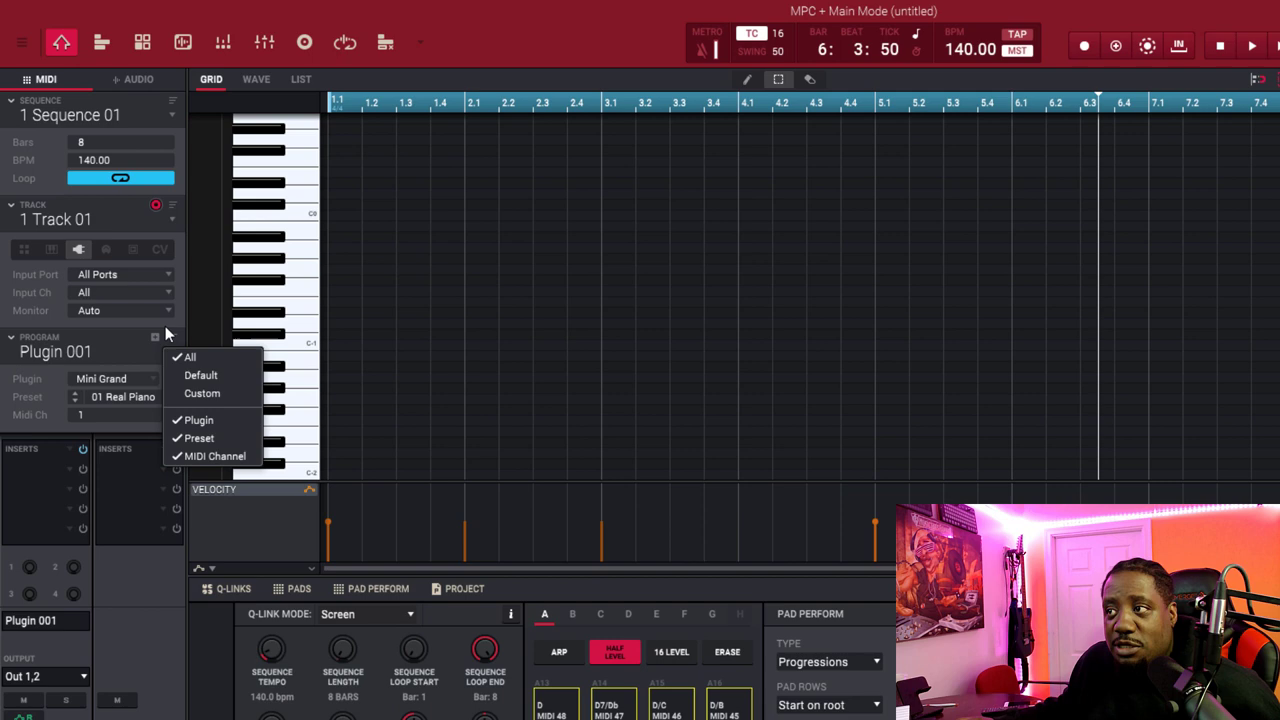
{"action": "left_click", "coordinate": [155, 336]}
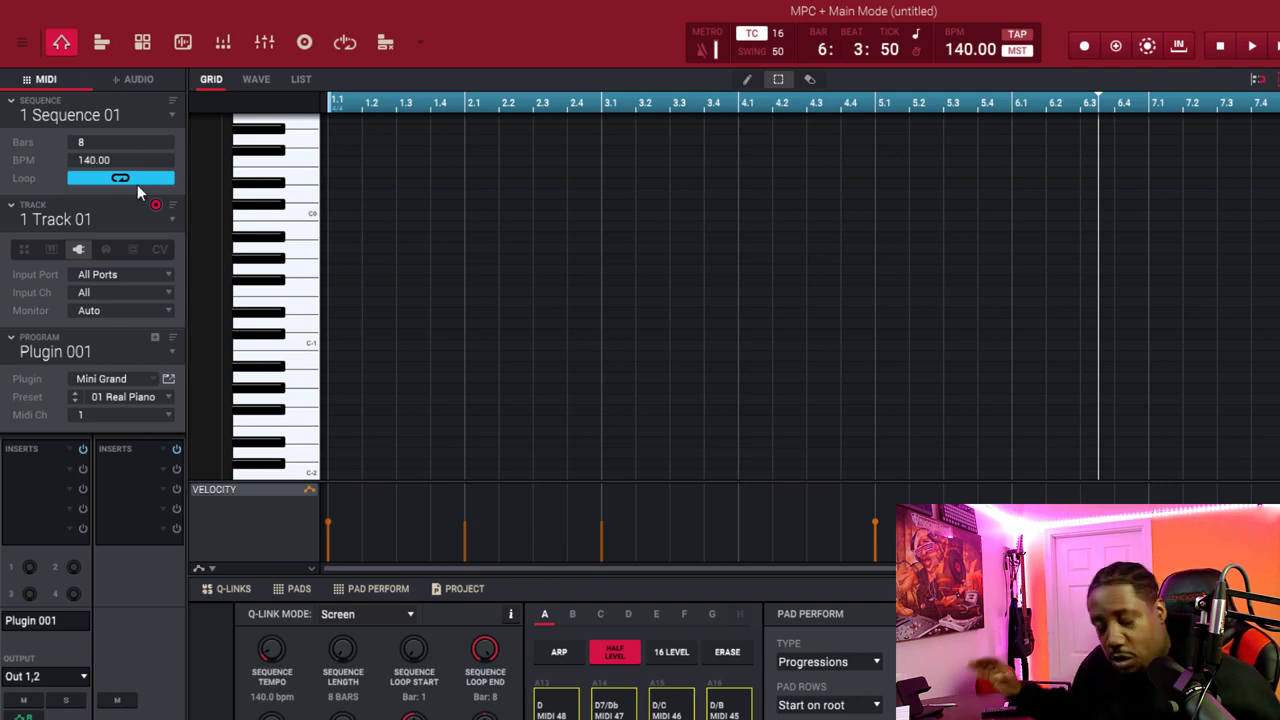
{"action": "mouse_move", "coordinate": [150, 192]}
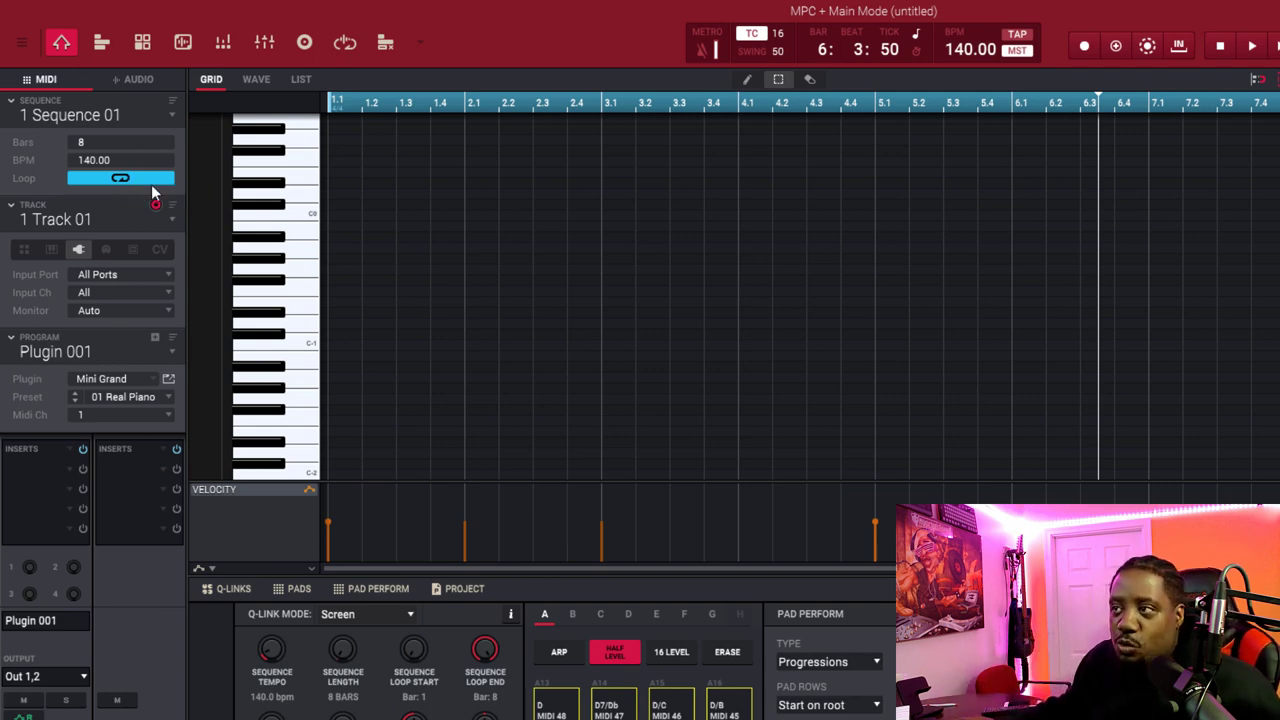
{"action": "mouse_move", "coordinate": [118, 178]}
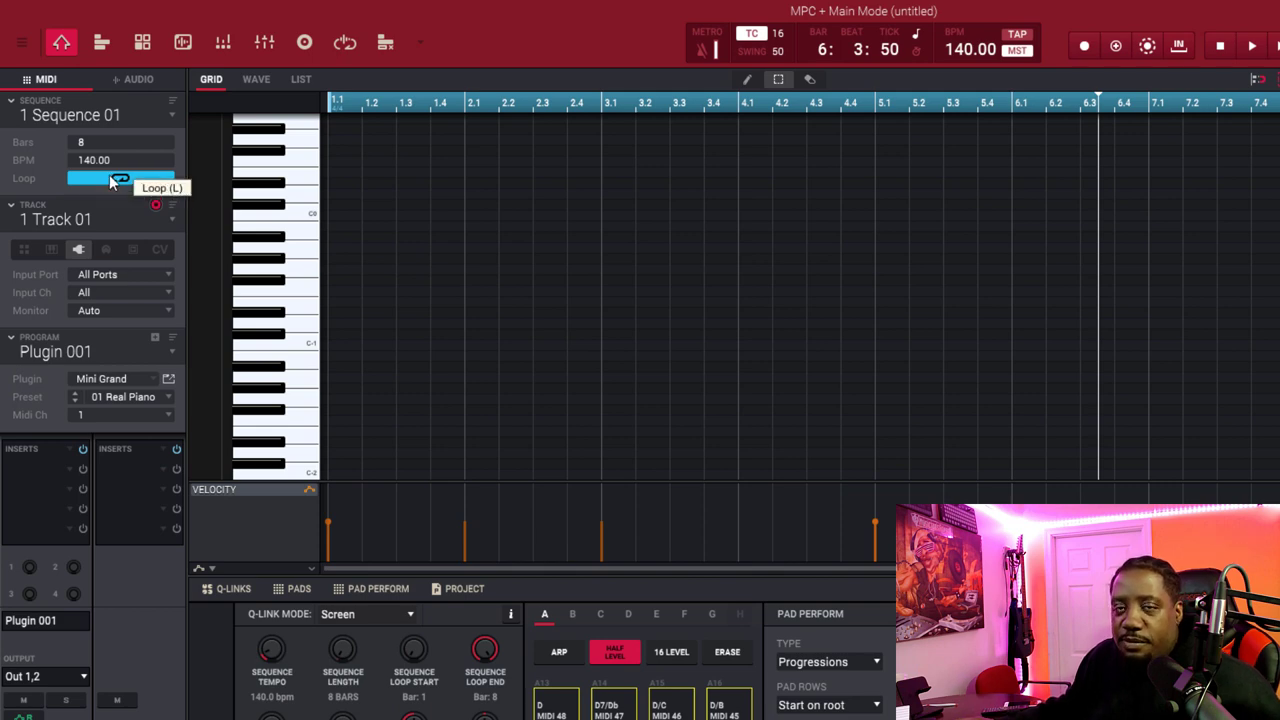
{"action": "mouse_move", "coordinate": [351, 312]}
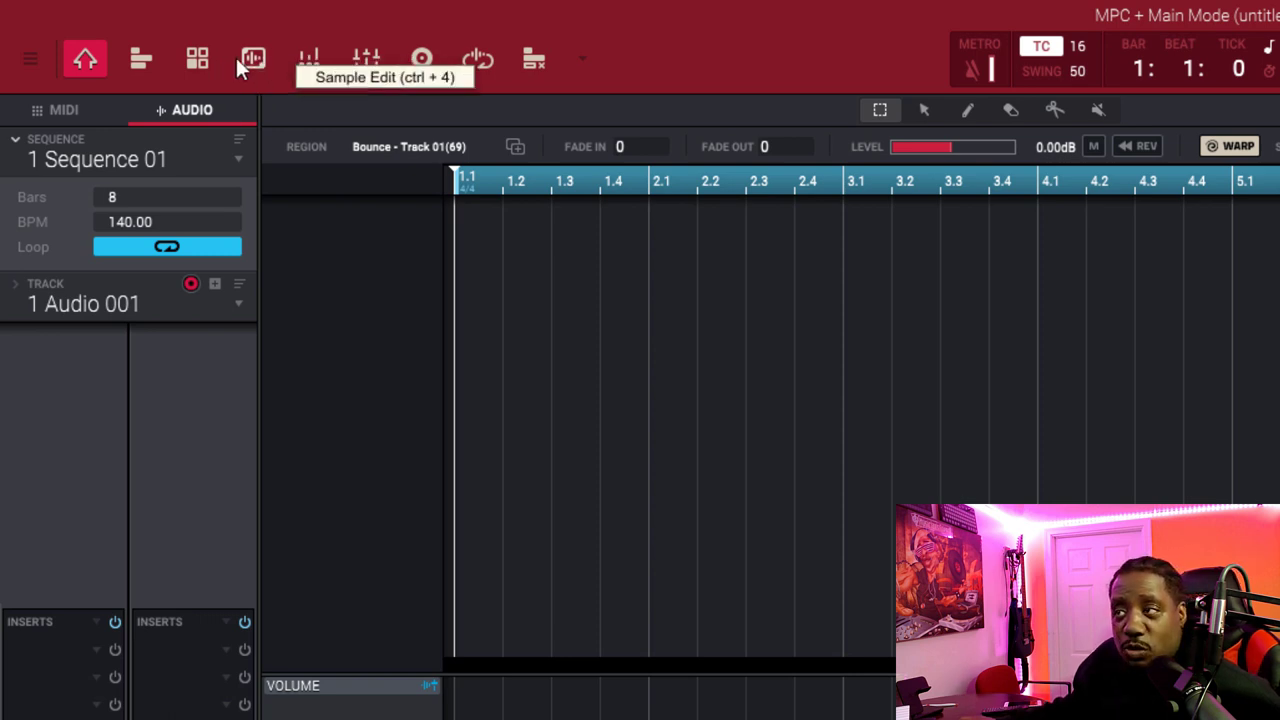
{"action": "mouse_move", "coordinate": [31, 58]}
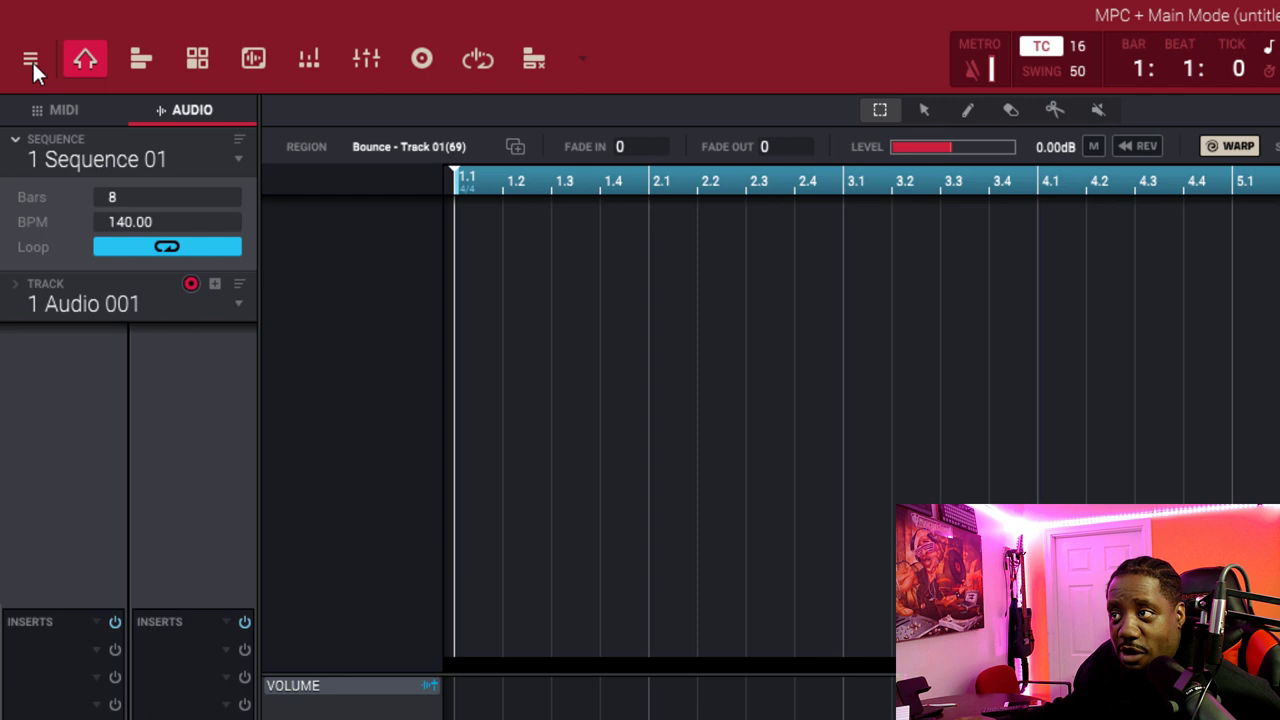
Step: Open the main menu to reach View > Toolbar > Toolbar Modes
{"action": "left_click", "coordinate": [30, 58]}
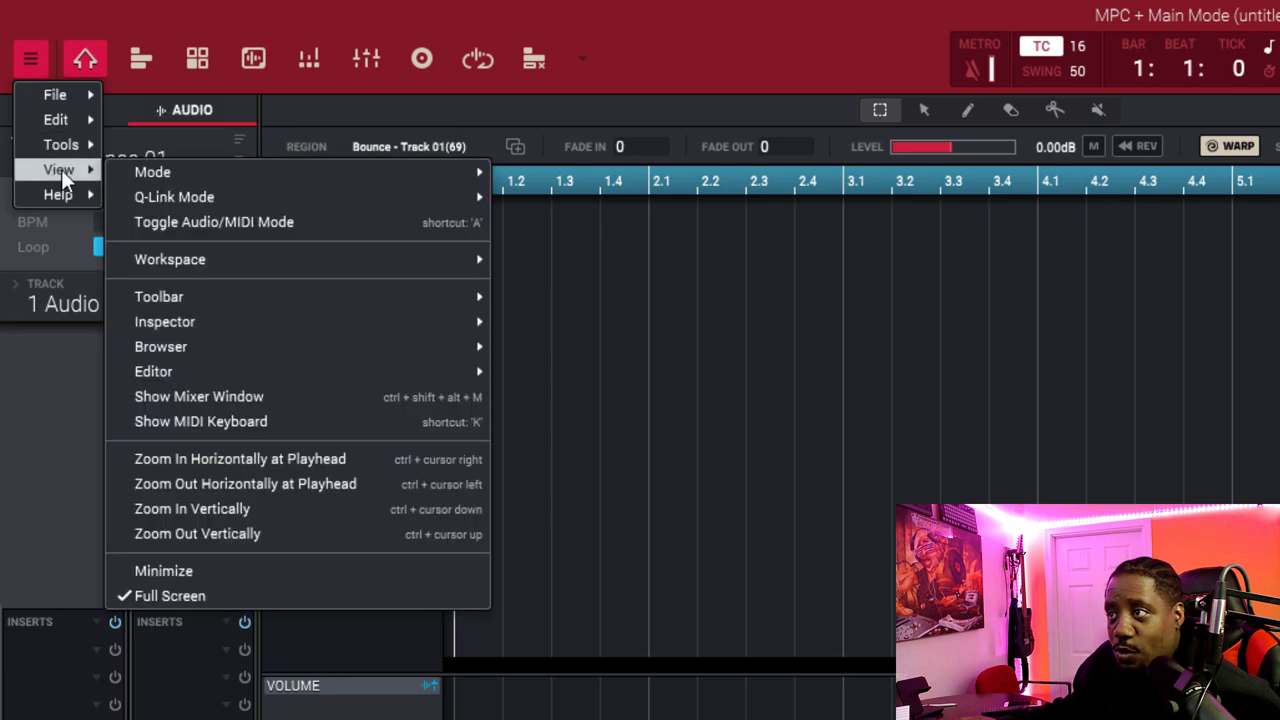
{"action": "mouse_move", "coordinate": [159, 296]}
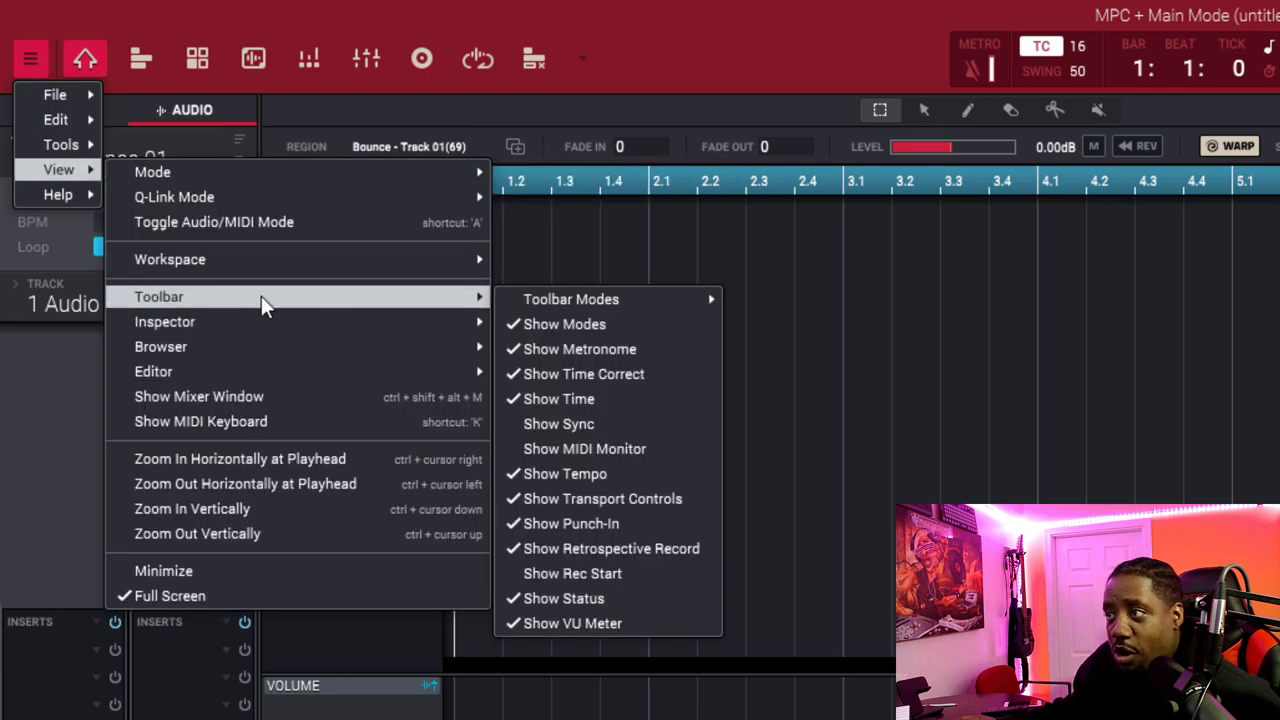
{"action": "mouse_move", "coordinate": [571, 299]}
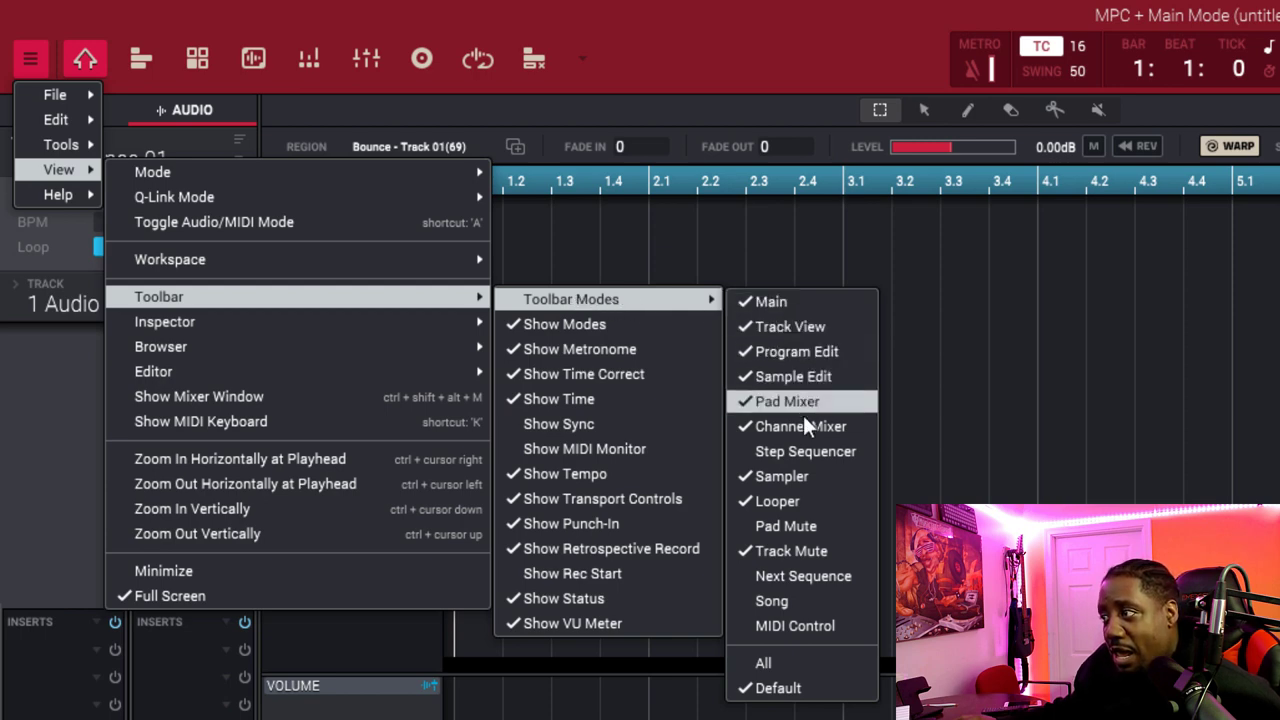
{"action": "mouse_move", "coordinate": [804, 451]}
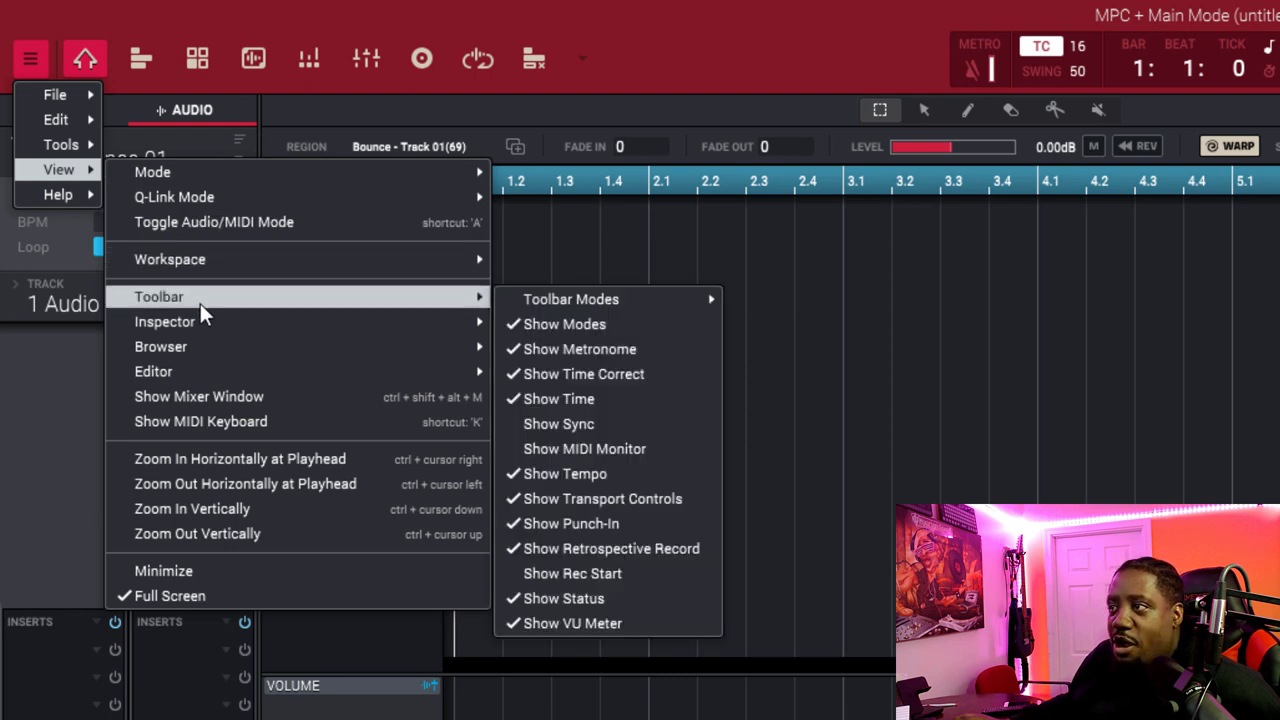
{"action": "mouse_move", "coordinate": [345, 310]}
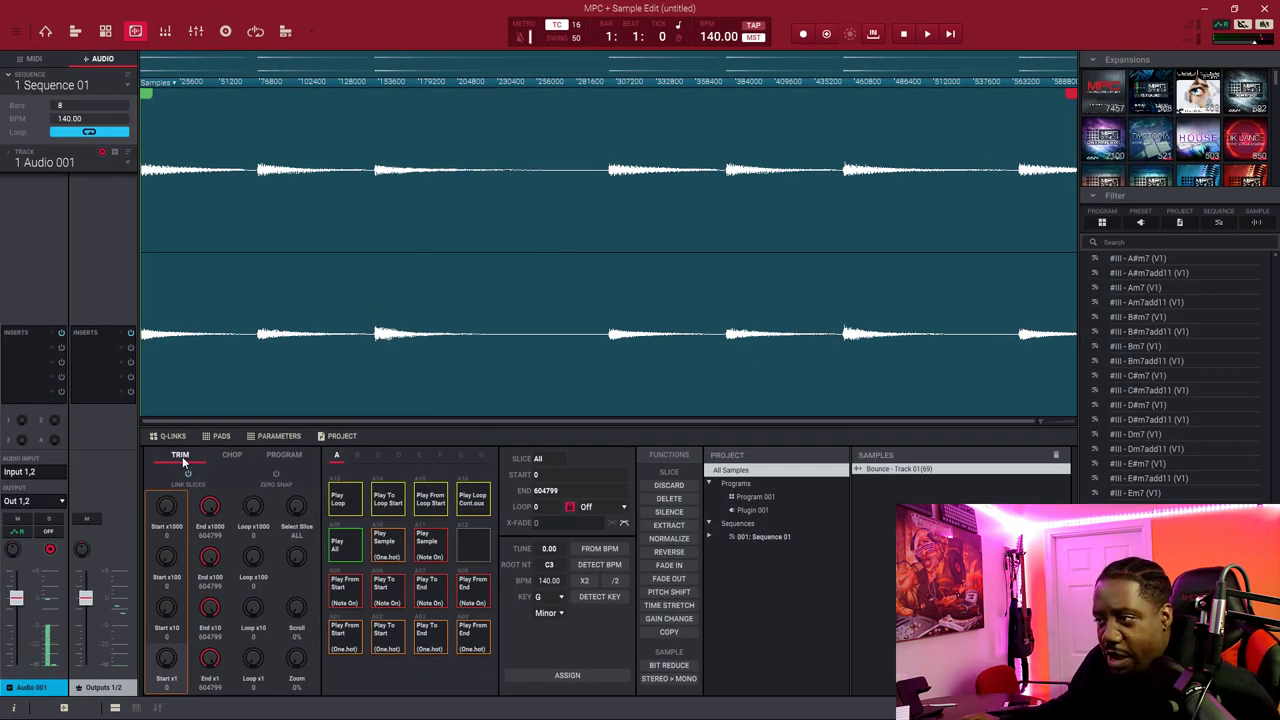
Step: Look over the loop's CHOP and PROGRAM pages in Sample Edit, then return to TRIM
{"action": "left_click", "coordinate": [231, 454]}
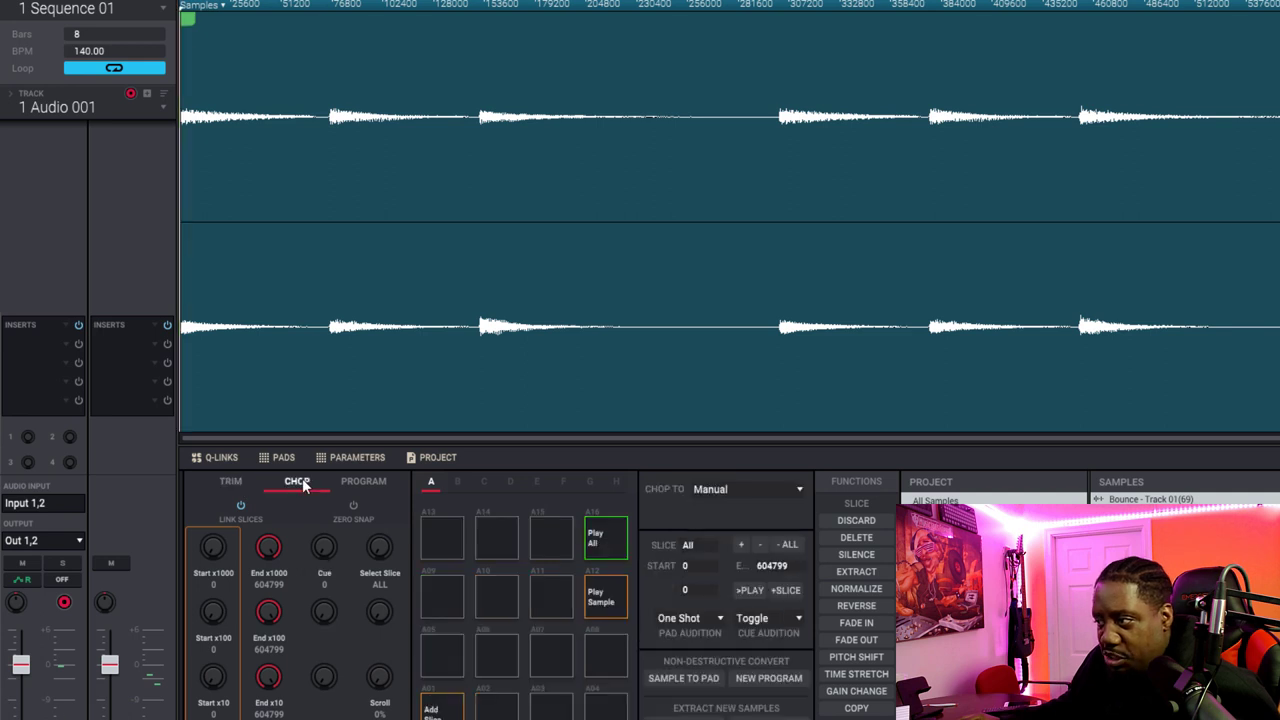
{"action": "left_click", "coordinate": [363, 481]}
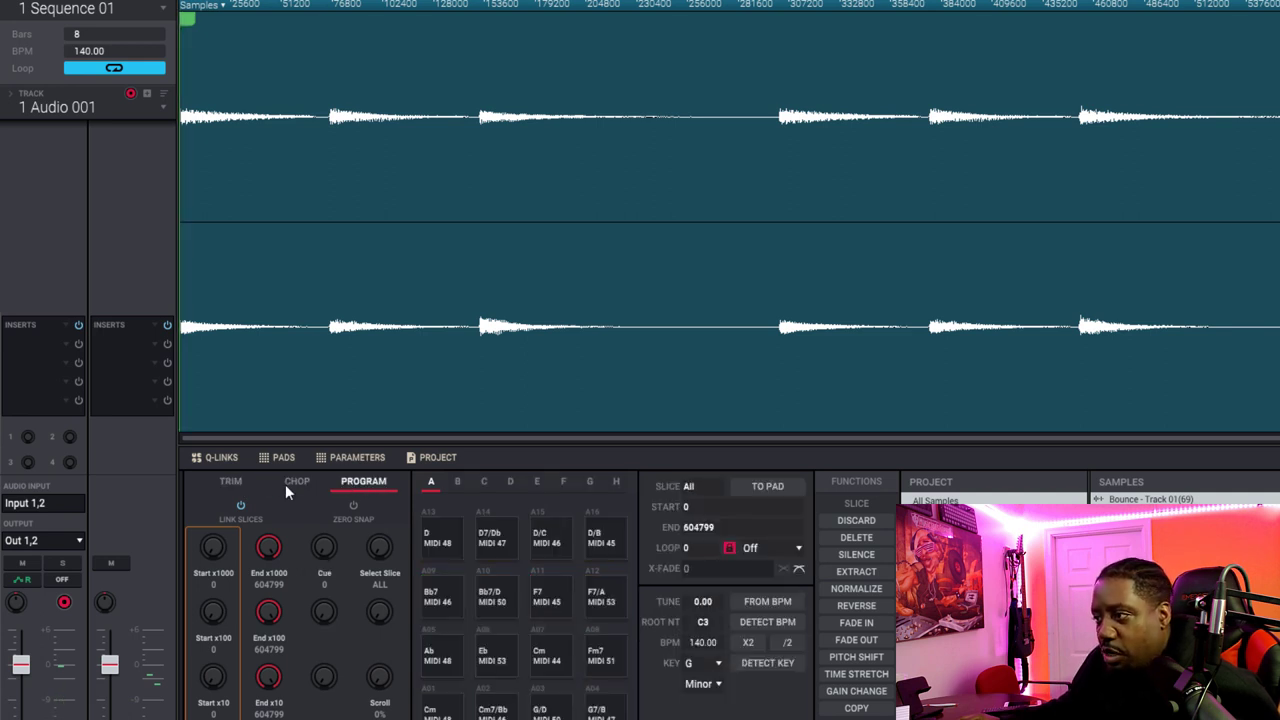
{"action": "left_click", "coordinate": [230, 481]}
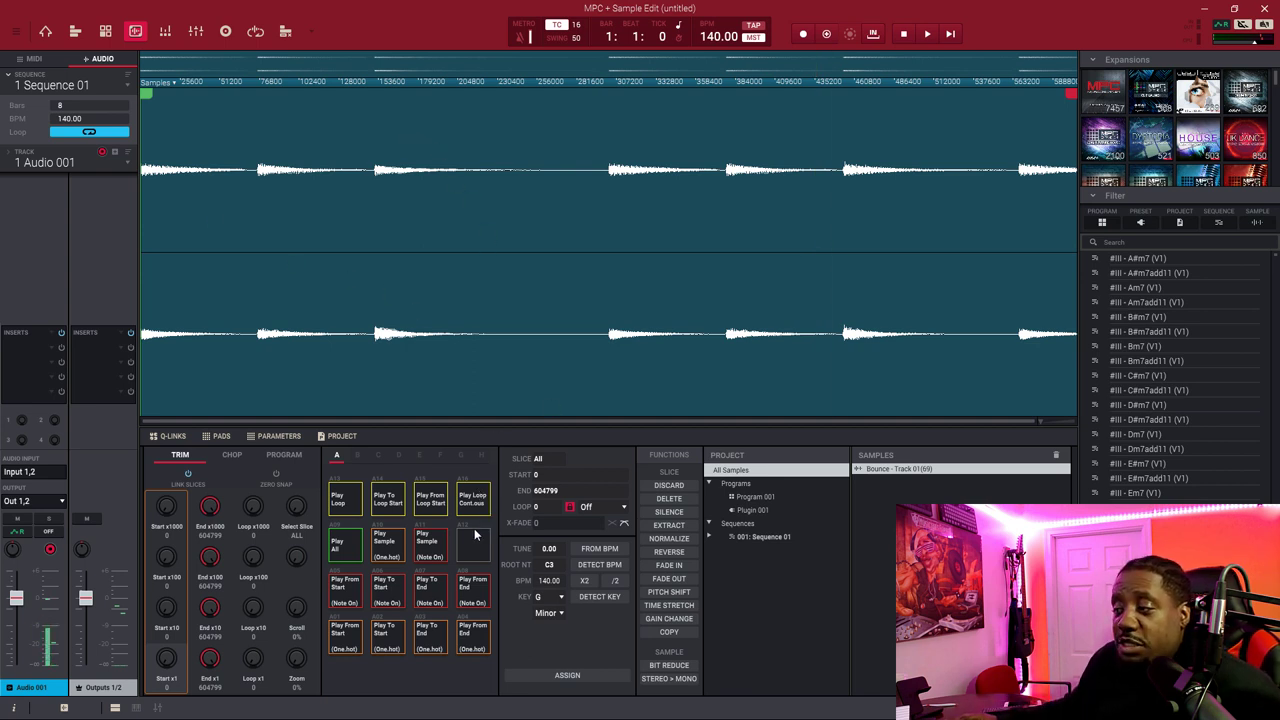
{"action": "mouse_move", "coordinate": [208, 490]}
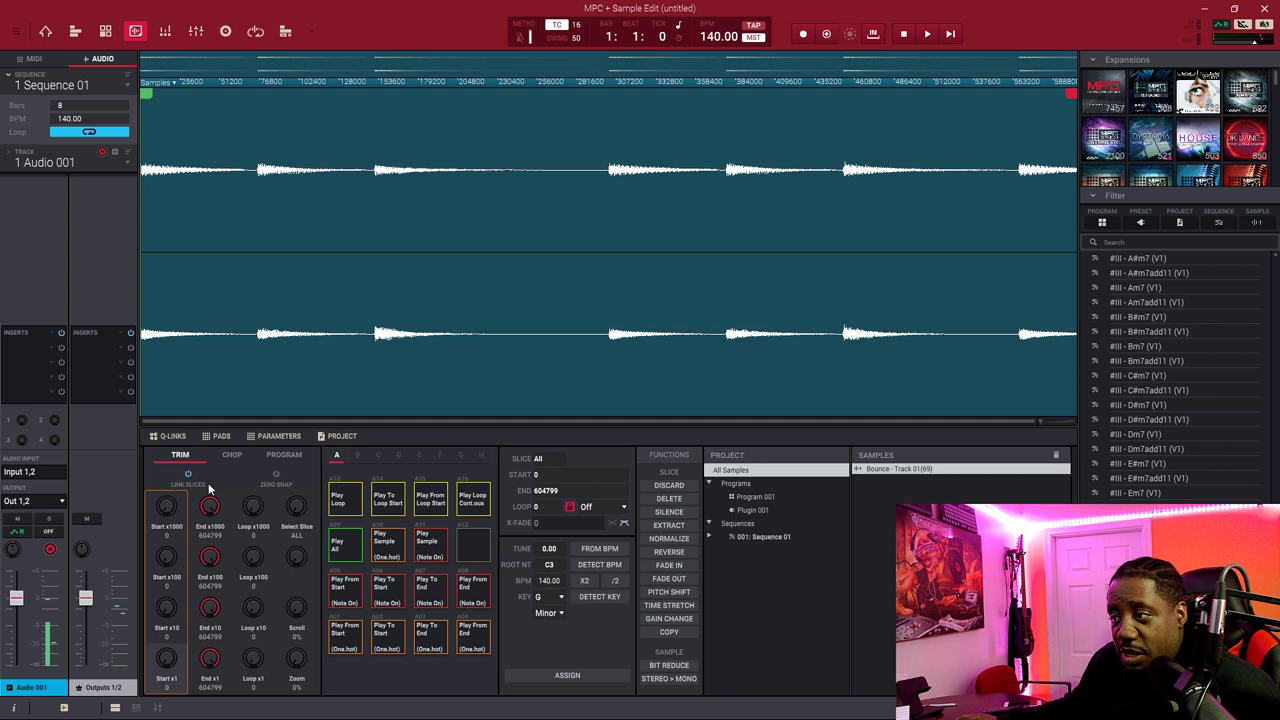
Step: Set Chop To Manual and mark each chord, filling pads A01–A07 with Slices 1–7
{"action": "left_click", "coordinate": [231, 454]}
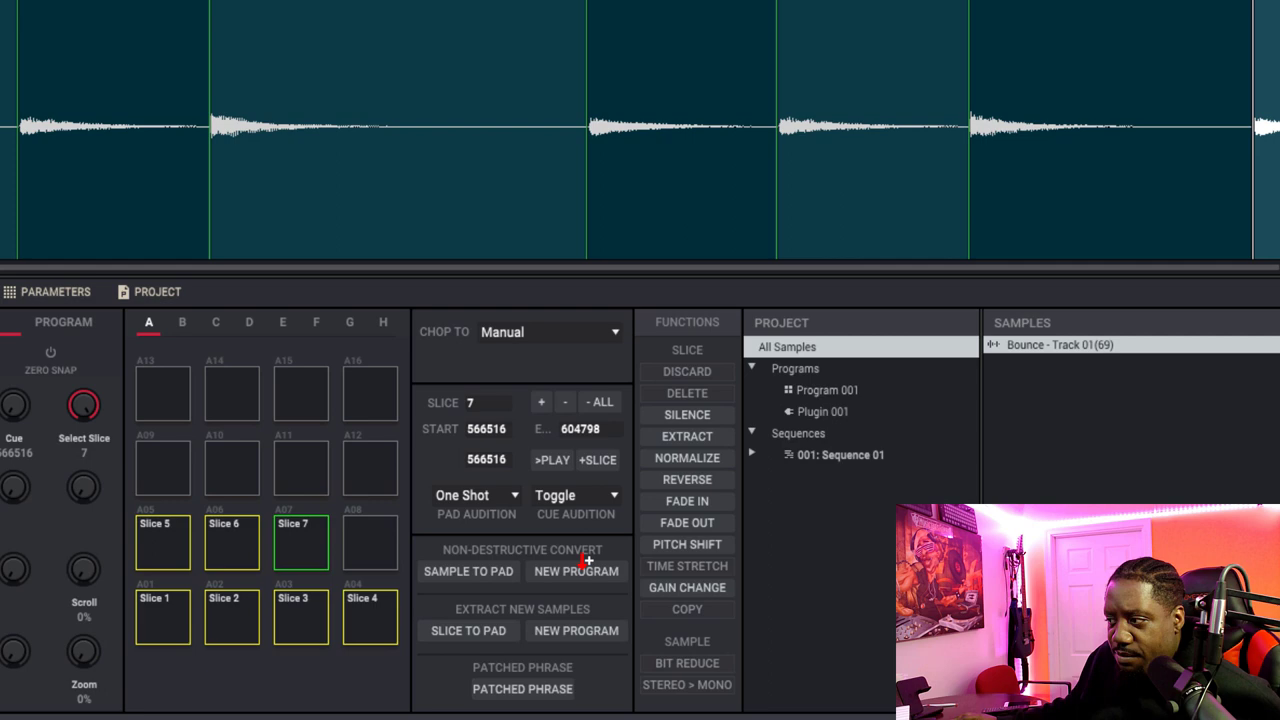
Step: Convert the slices with NEW PROGRAM as a New Drum Program Using Slices
{"action": "left_click", "coordinate": [576, 571]}
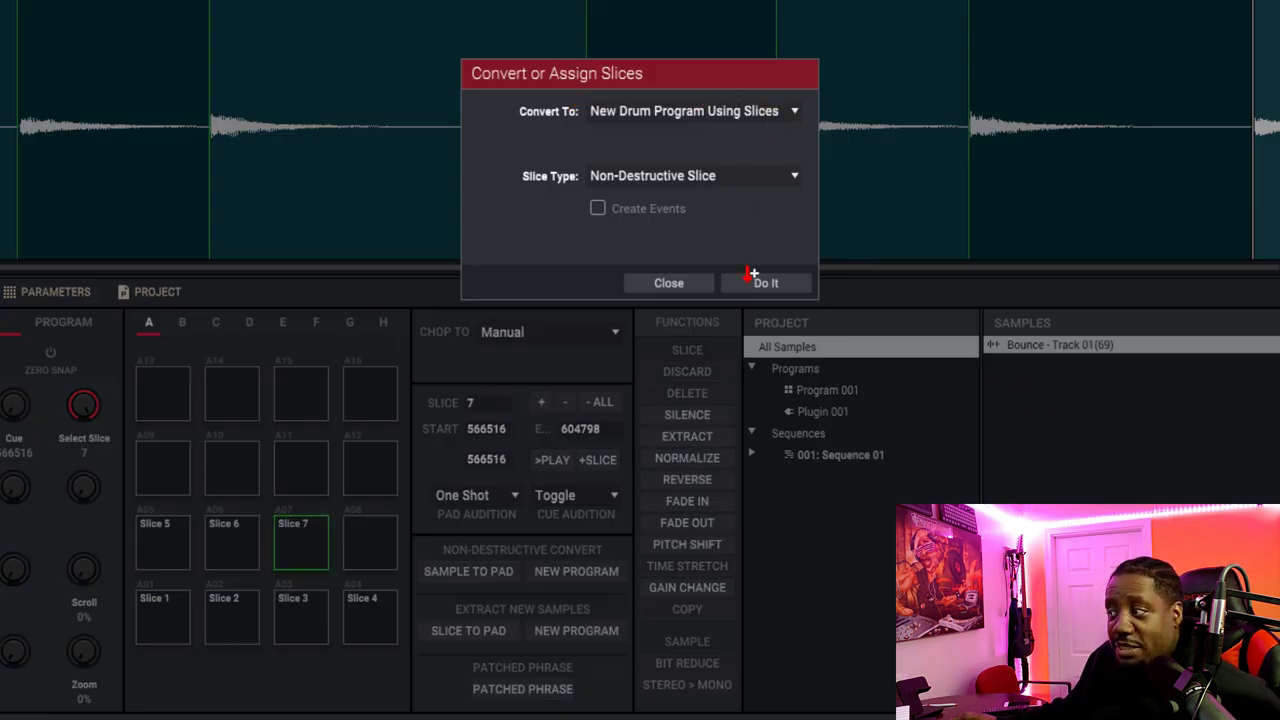
{"action": "left_click", "coordinate": [765, 283]}
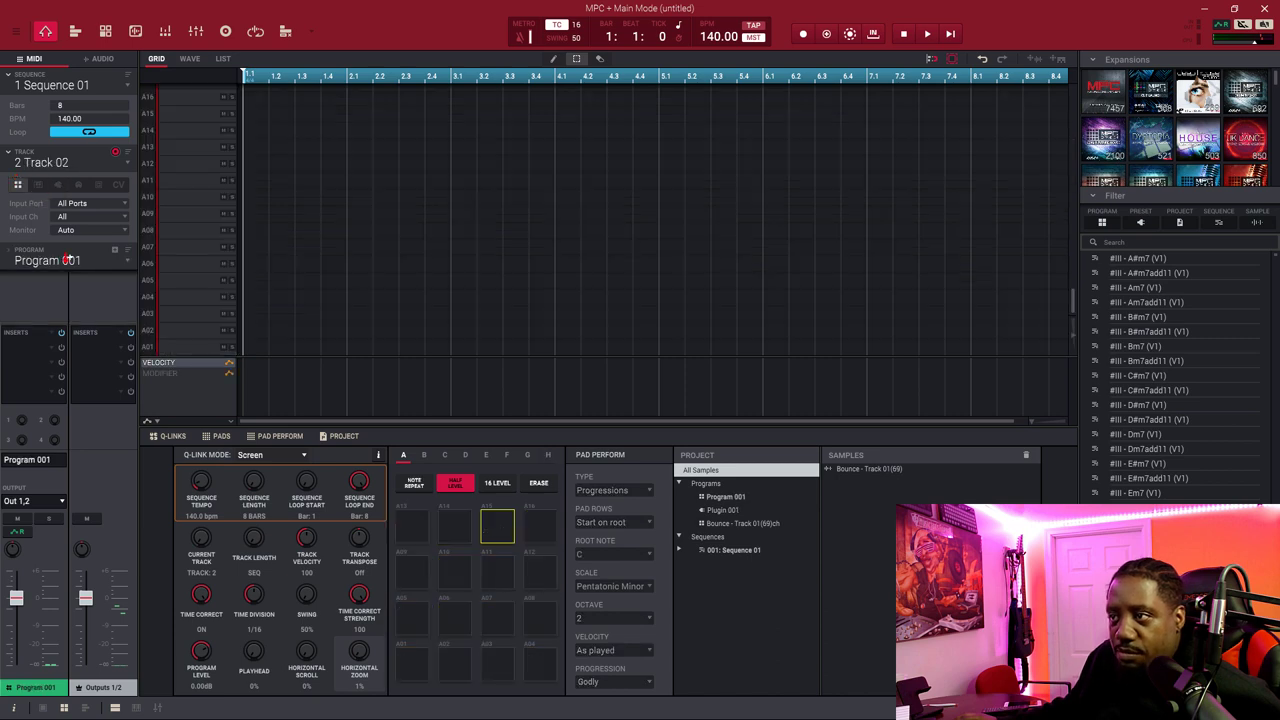
Step: Set Track 02's program to Bounce - Track 01(69)ch and audition the slice pads
{"action": "left_click", "coordinate": [47, 260]}
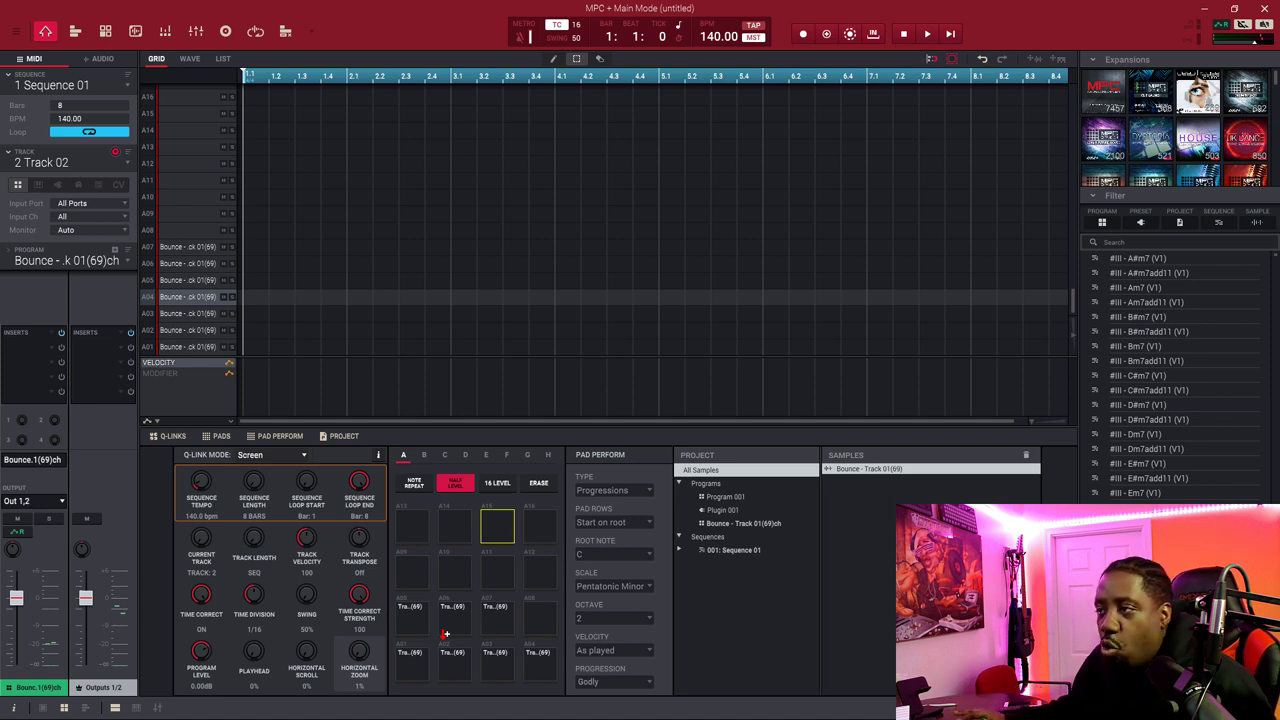
{"action": "left_click", "coordinate": [926, 33]}
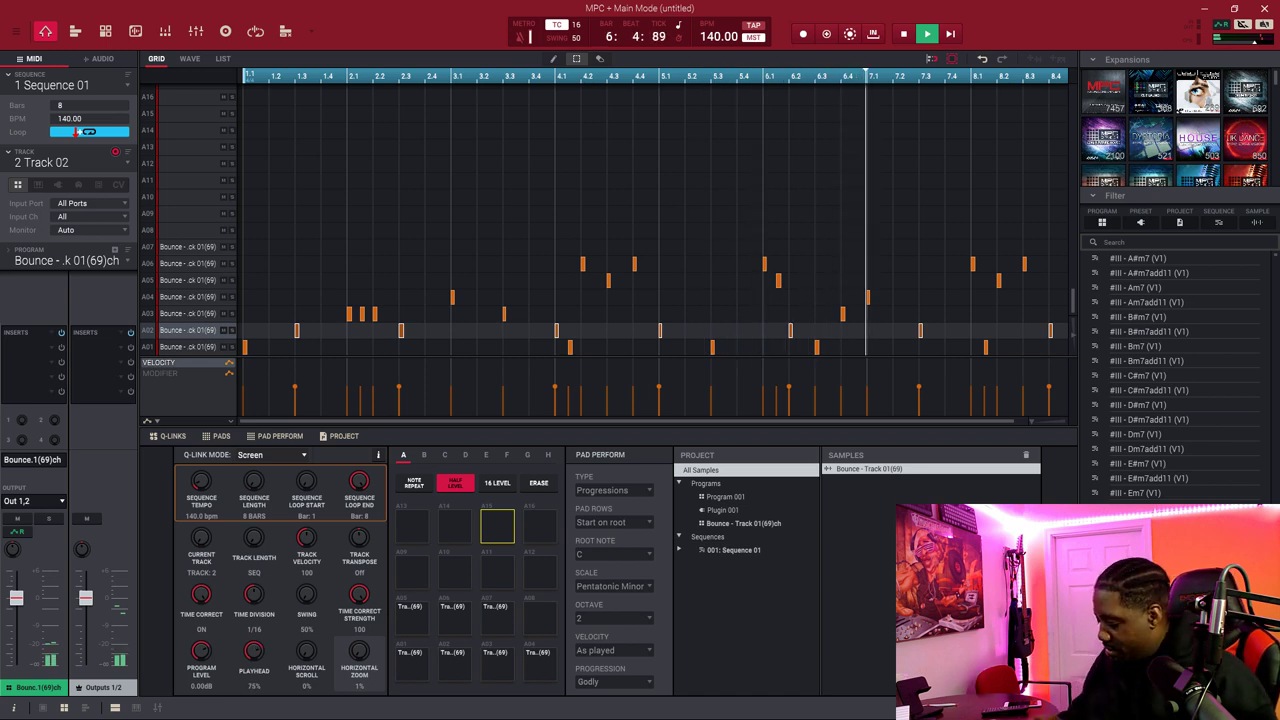
Step: Stop playback of Sequence 01, keeping Track 02's recorded slice notes
{"action": "left_click", "coordinate": [926, 33]}
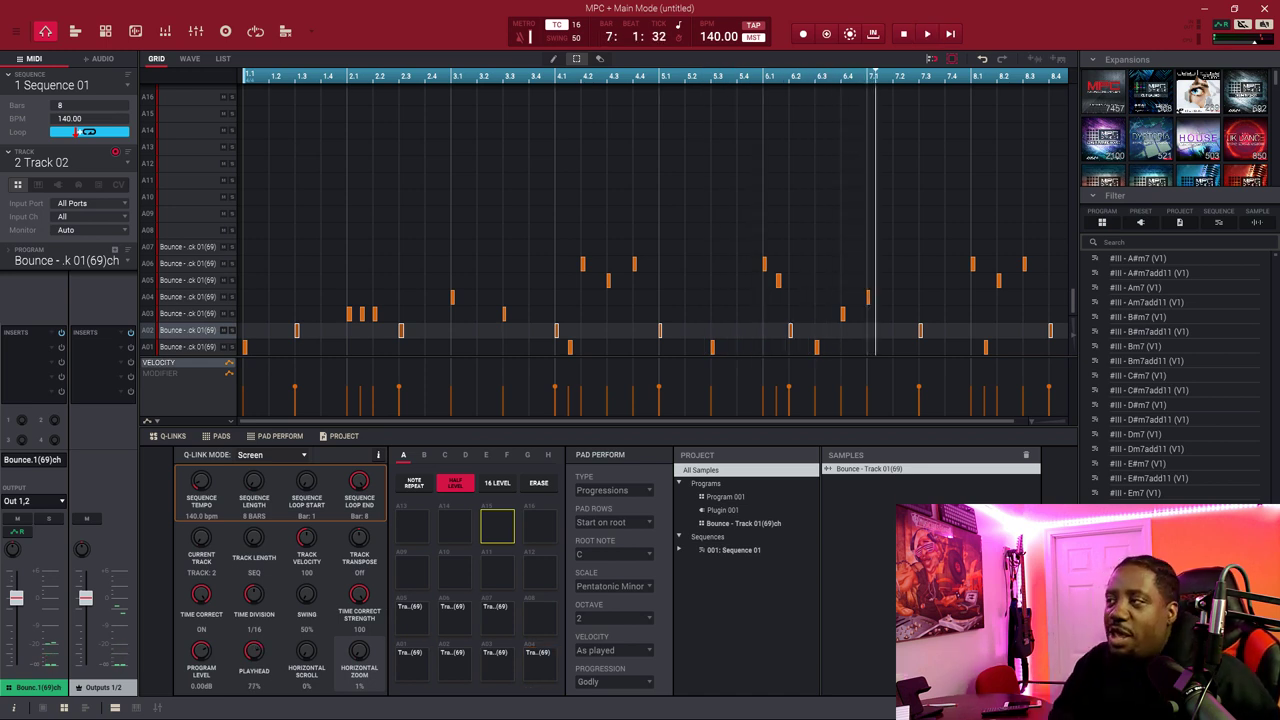